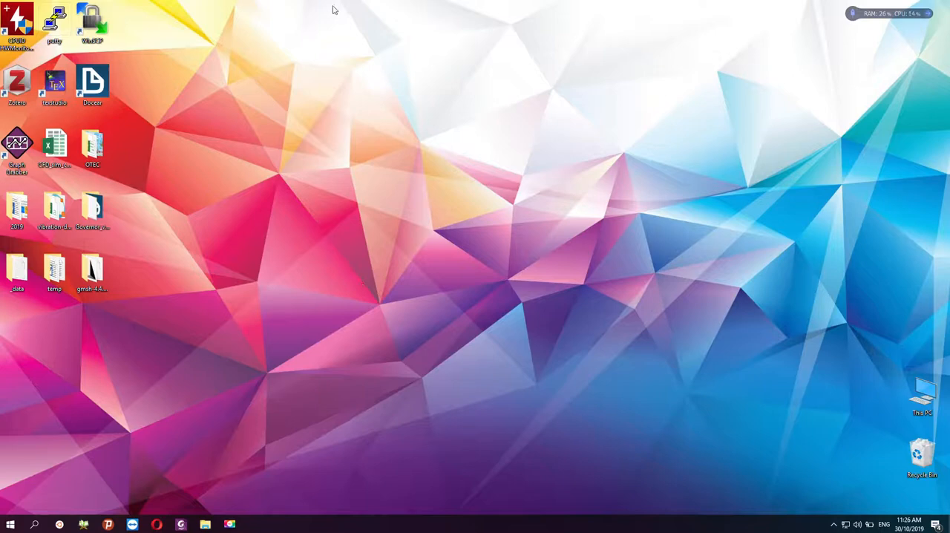
{"action": "mouse_move", "coordinate": [312, 38]}
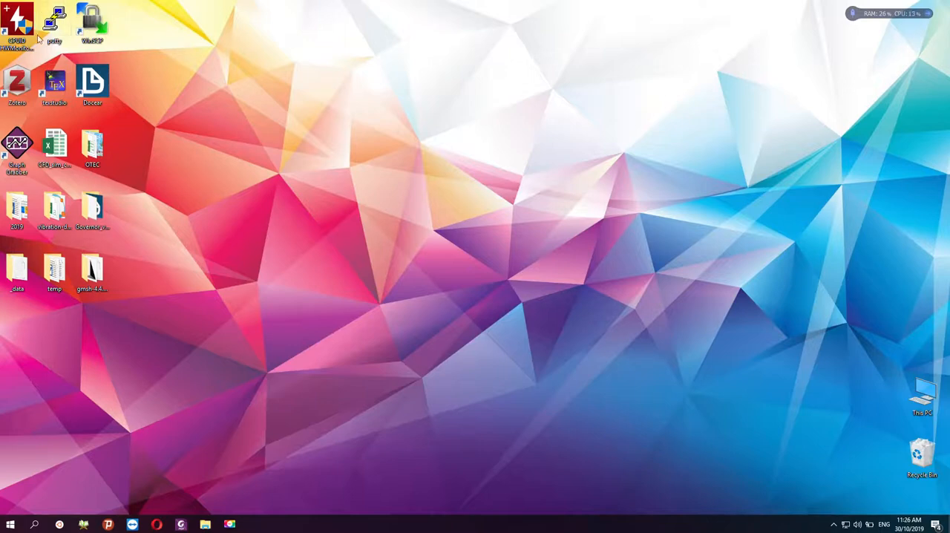
{"action": "mouse_move", "coordinate": [115, 58]}
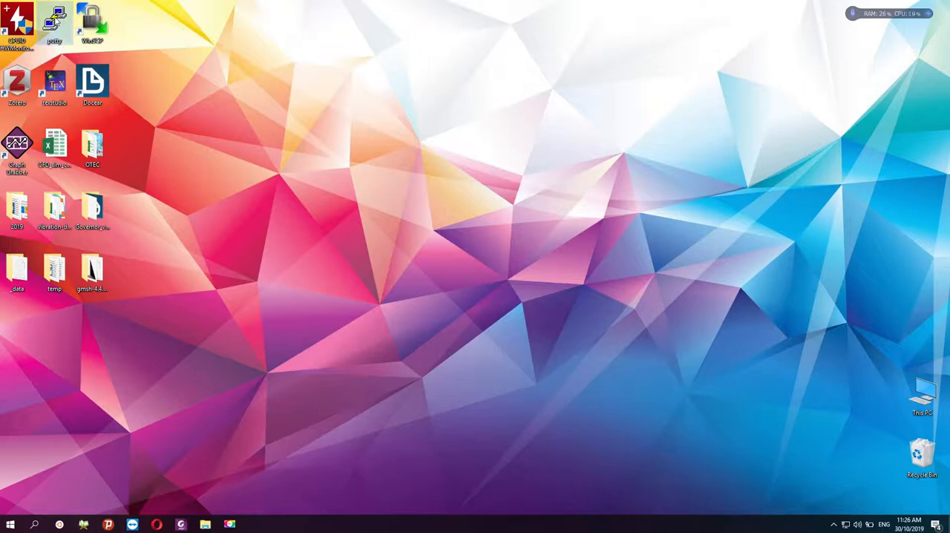
{"action": "mouse_move", "coordinate": [93, 18]}
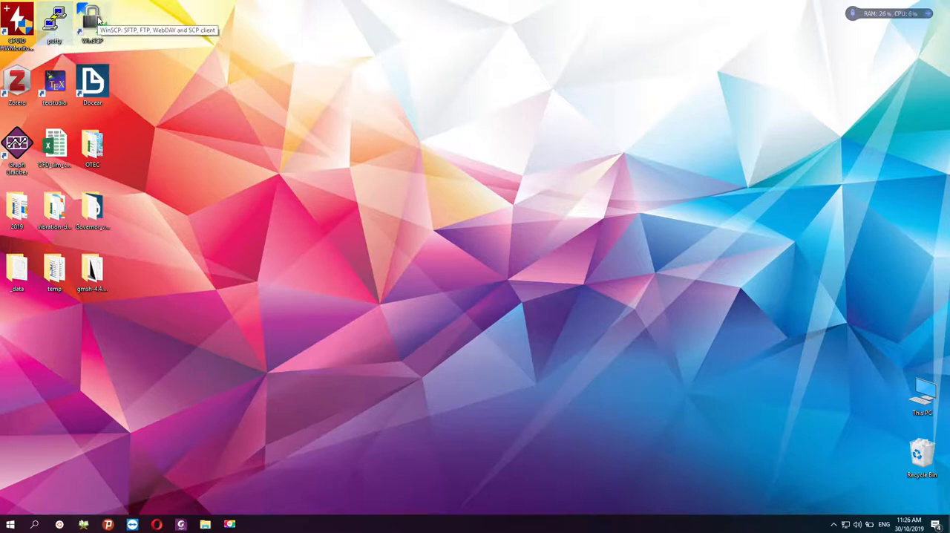
{"action": "mouse_move", "coordinate": [211, 68]}
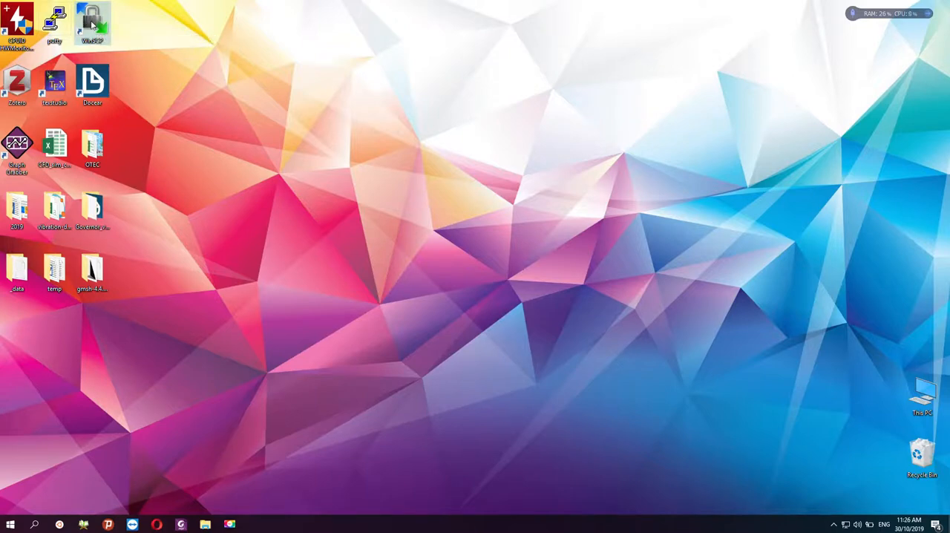
{"action": "mouse_move", "coordinate": [54, 17]}
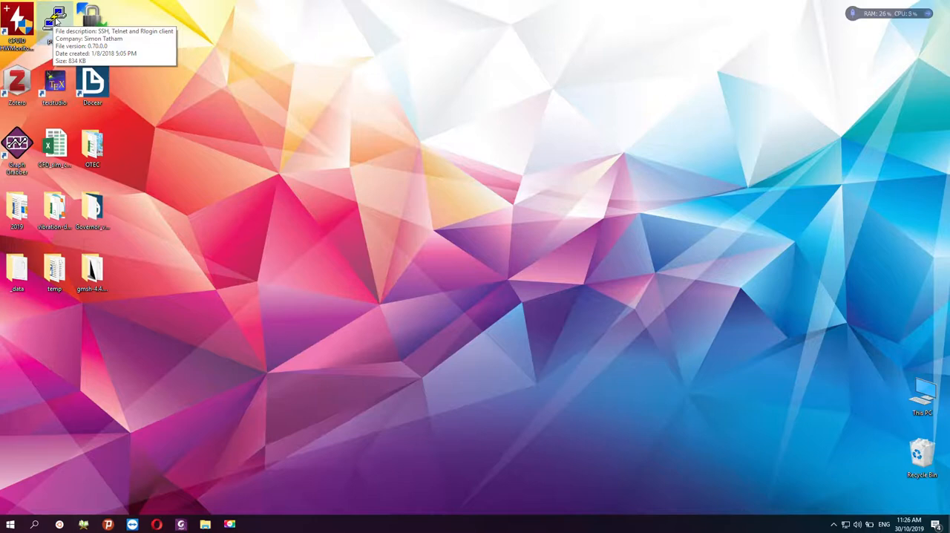
Launch PuTTY and select the saved cluster session in the configuration window.
{"action": "double_click", "coordinate": [57, 22]}
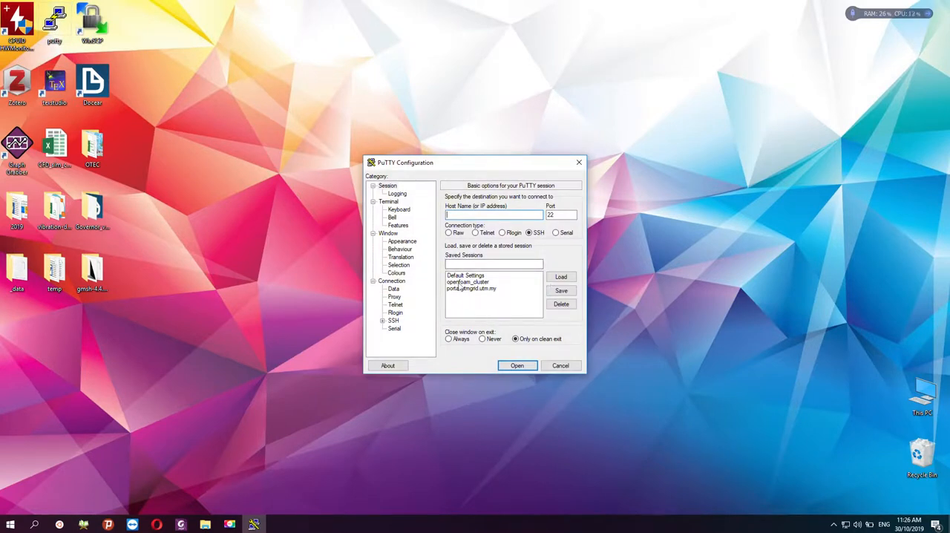
{"action": "left_click", "coordinate": [467, 282]}
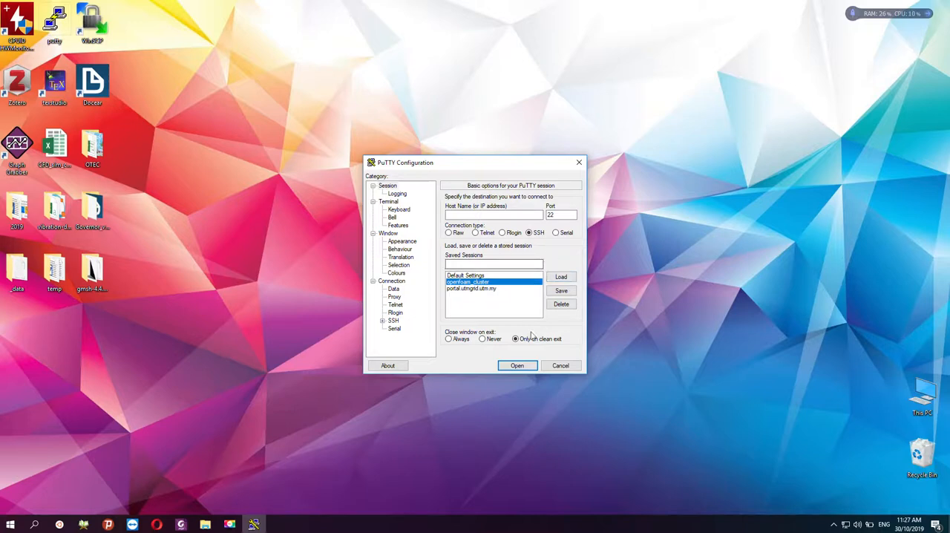
{"action": "mouse_move", "coordinate": [43, 499]}
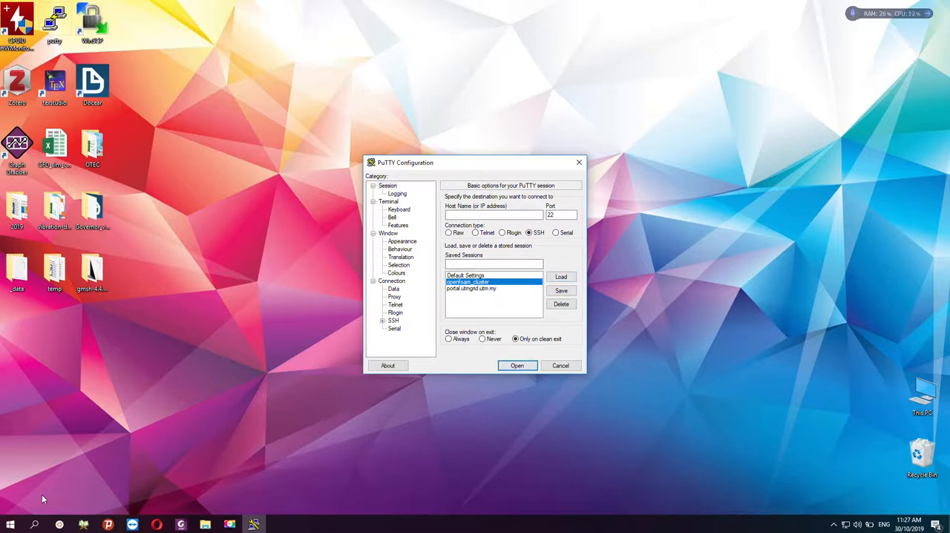
Open the SSH connection and log in with the username and password to reach the shell prompt.
{"action": "left_click", "coordinate": [516, 366]}
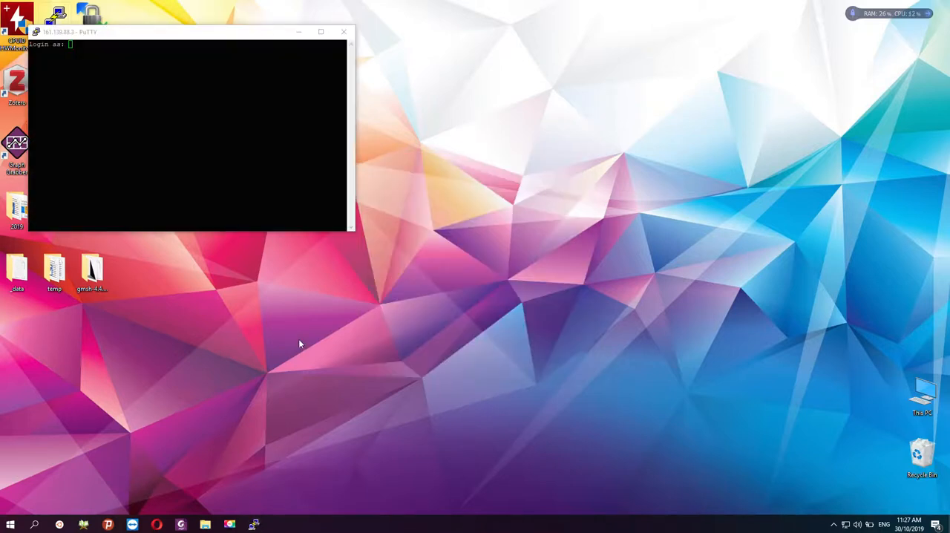
{"action": "mouse_move", "coordinate": [169, 52]}
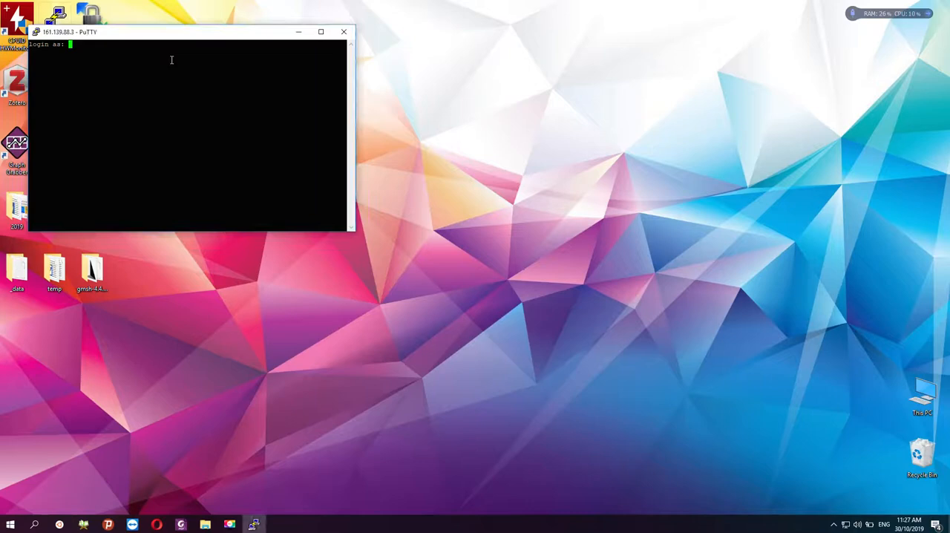
{"action": "type", "text": "dr"}
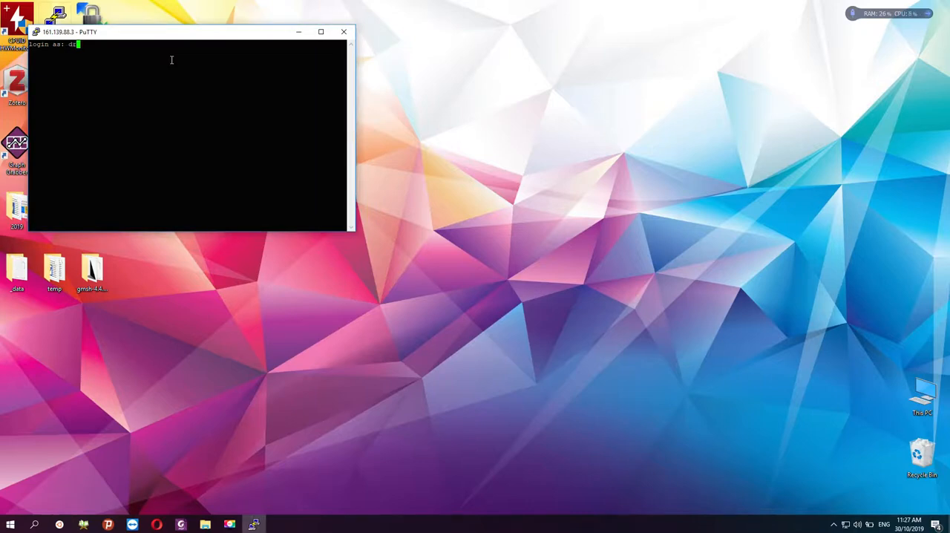
{"action": "key", "text": "Return"}
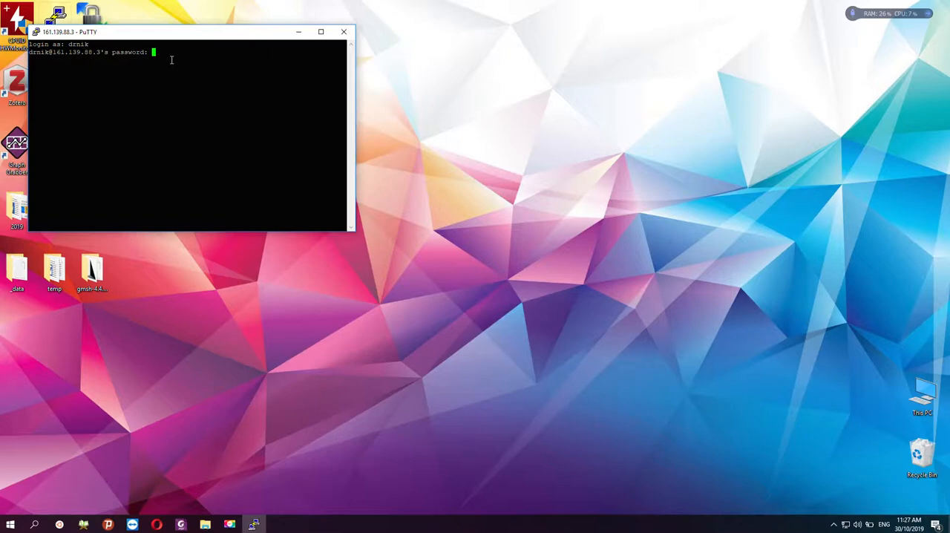
{"action": "key", "text": "Return"}
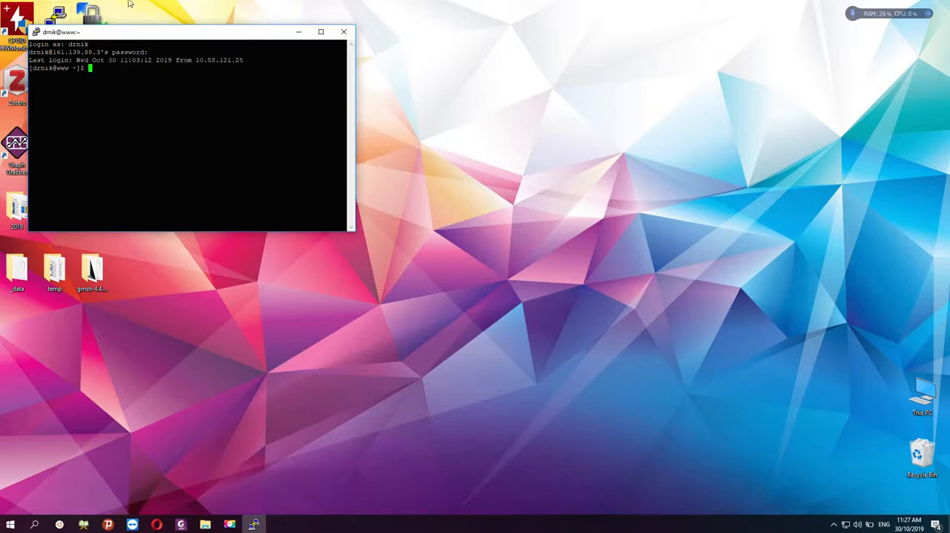
{"action": "mouse_move", "coordinate": [115, 37]}
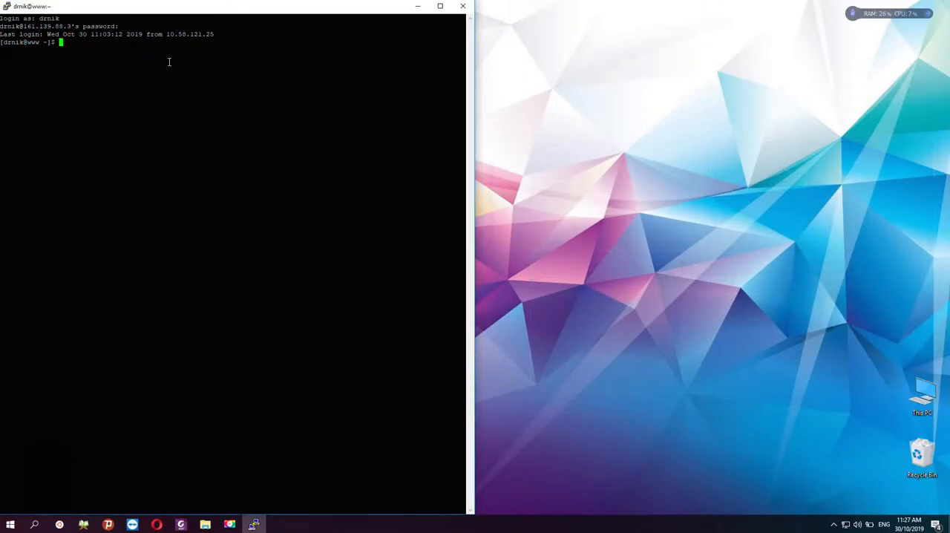
Run ls to list the home directory, showing the OpenFOAM folder.
{"action": "type", "text": "ls"}
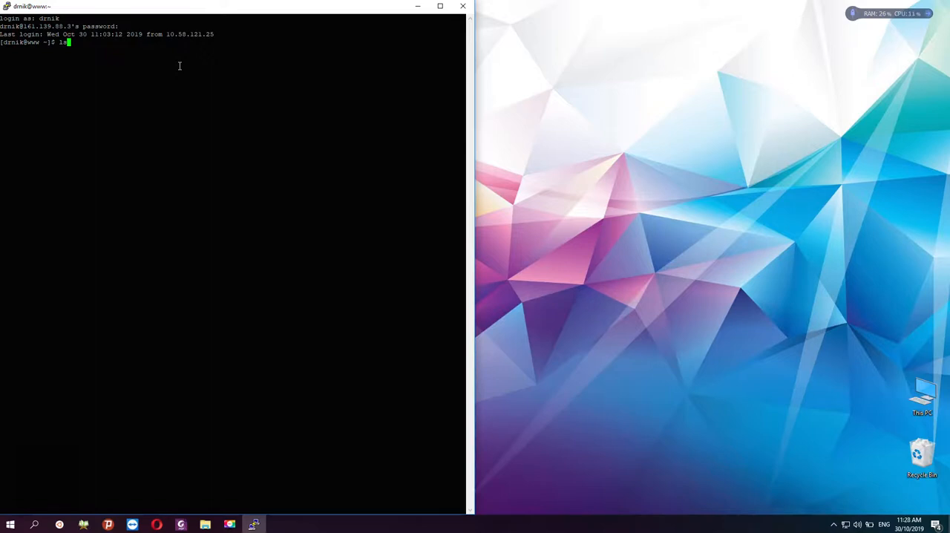
{"action": "key", "text": "Return"}
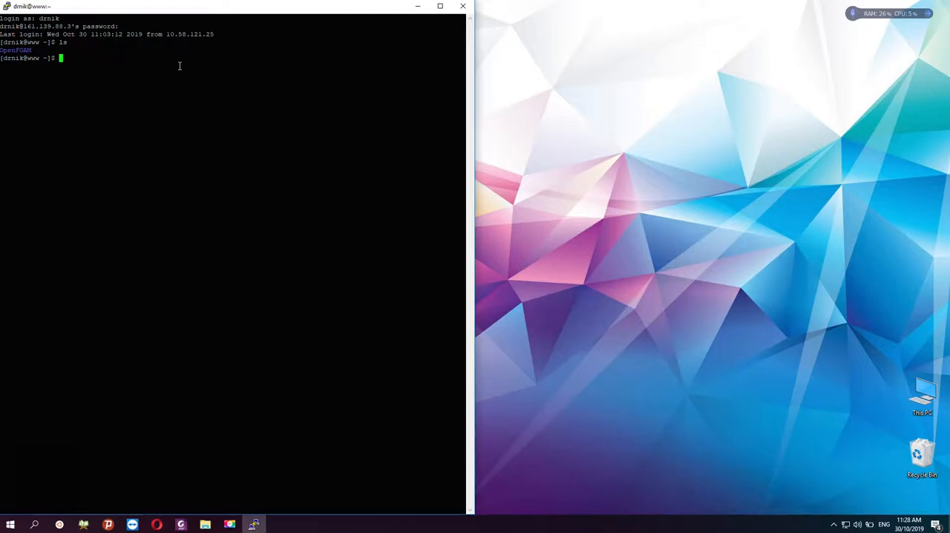
Run openfoam7-linux -d with the home OpenFOAM drnik-7 run path to launch the OpenFOAM 7 container shell.
{"action": "type", "text": "cp"}
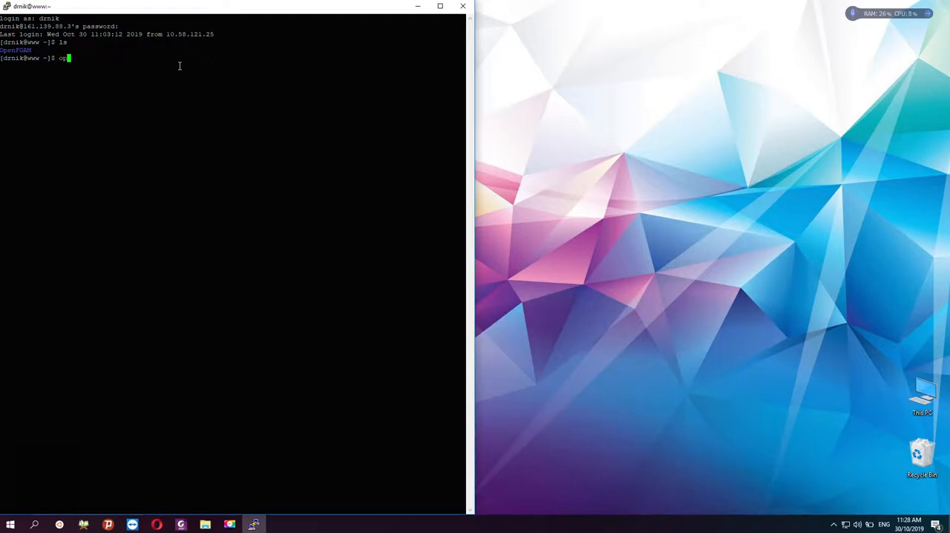
{"action": "type", "text": "pen"}
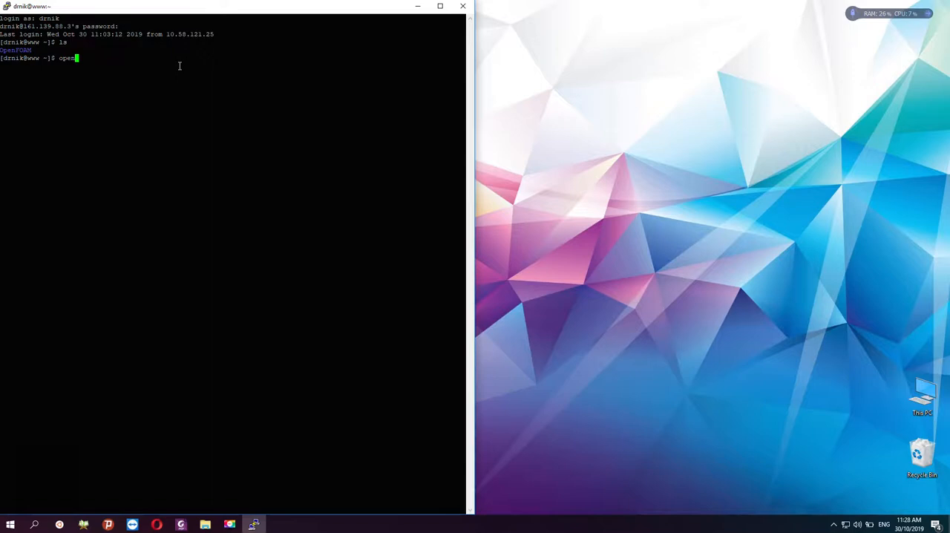
{"action": "key", "text": "Tab"}
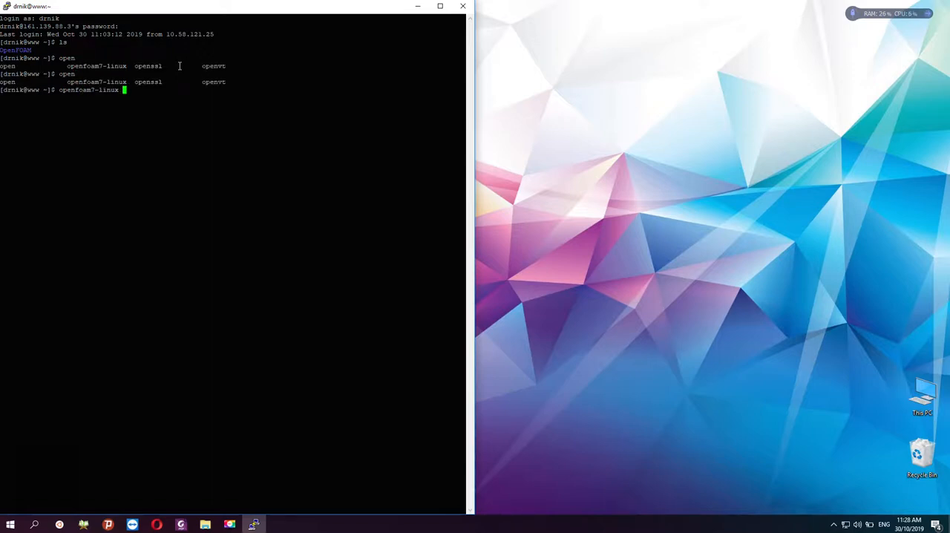
{"action": "type", "text": "-d"}
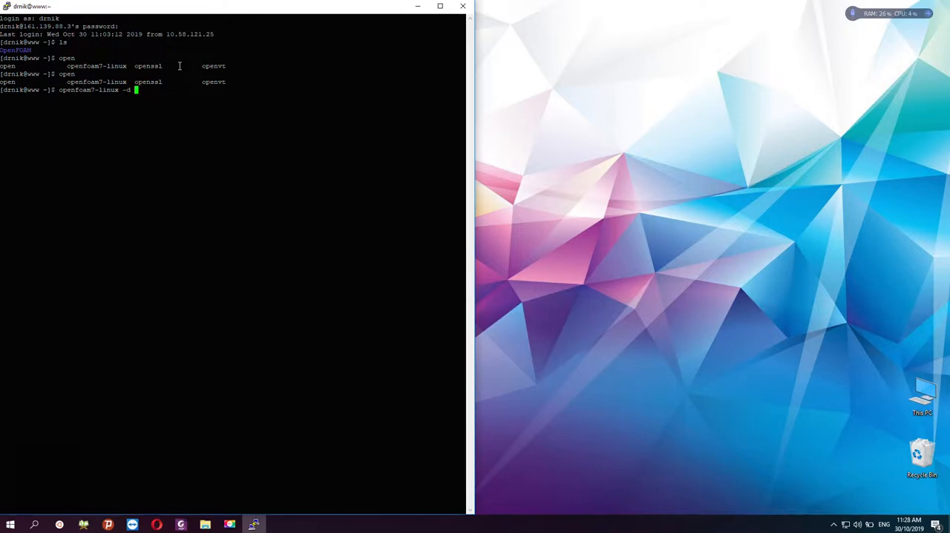
{"action": "type", "text": "/"}
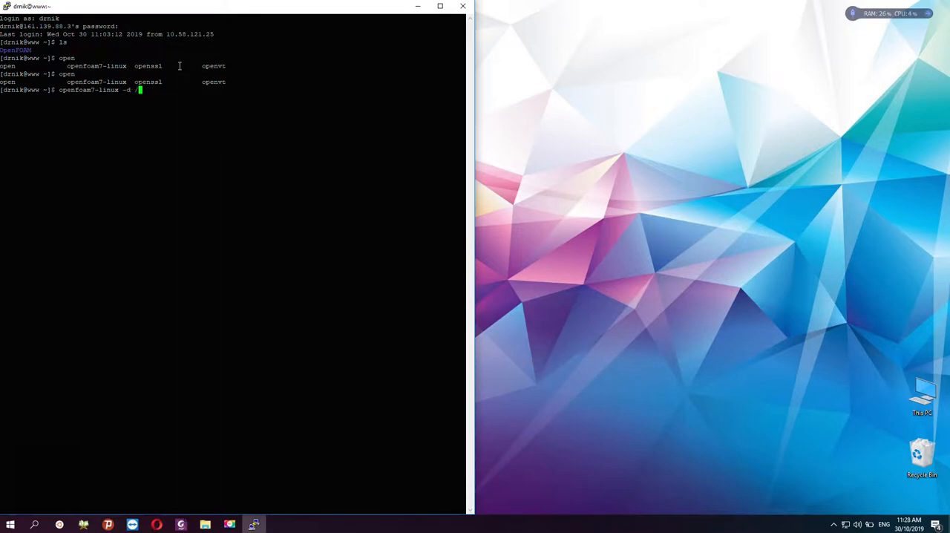
{"action": "type", "text": "home/"}
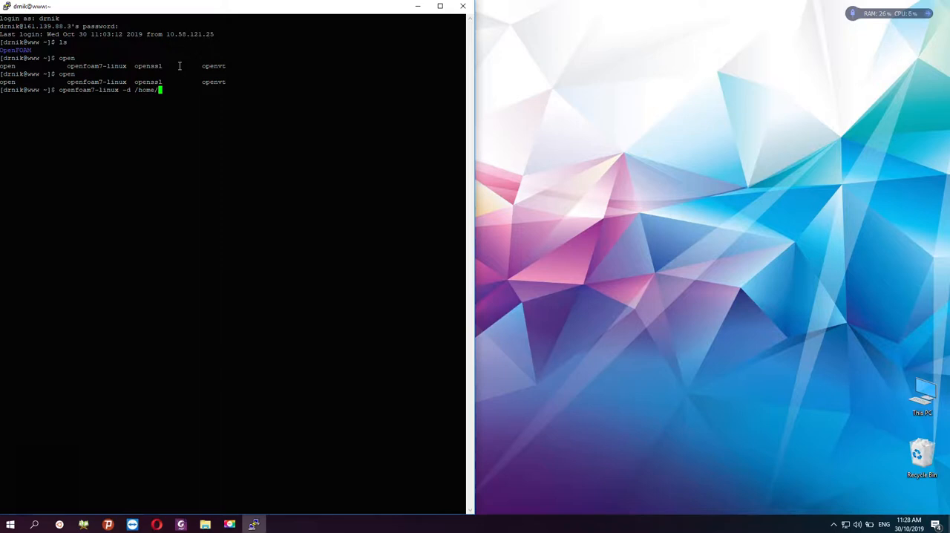
{"action": "type", "text": "drnik/OpenFOAM//"}
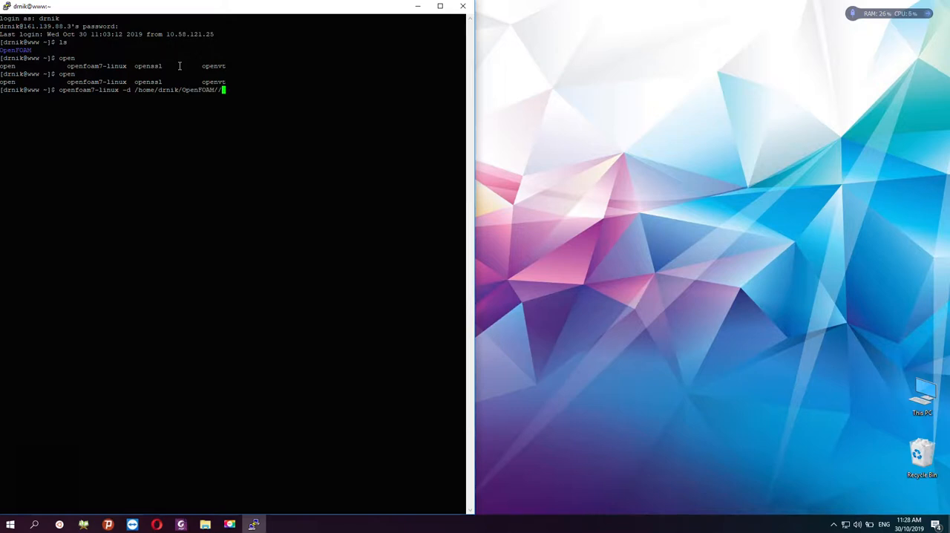
{"action": "type", "text": "drnik-7/"}
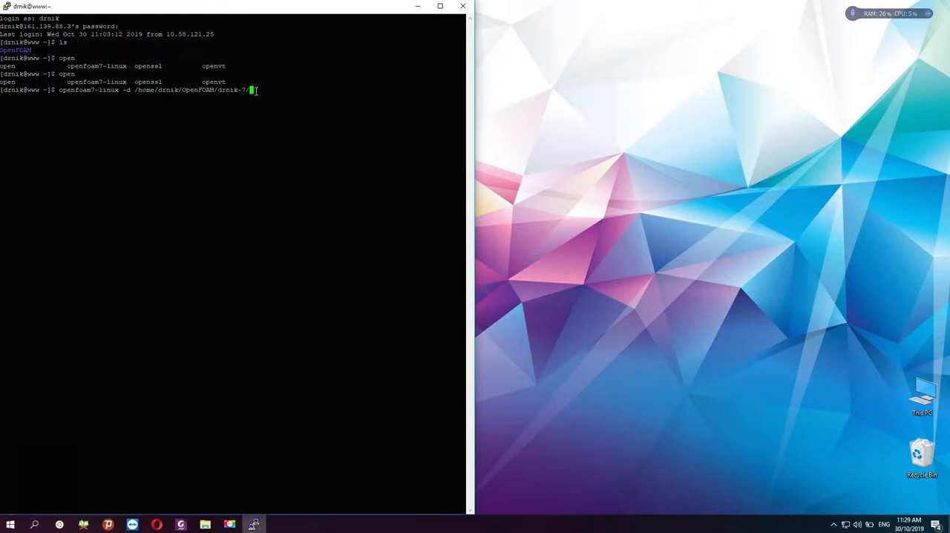
{"action": "key", "text": "Return"}
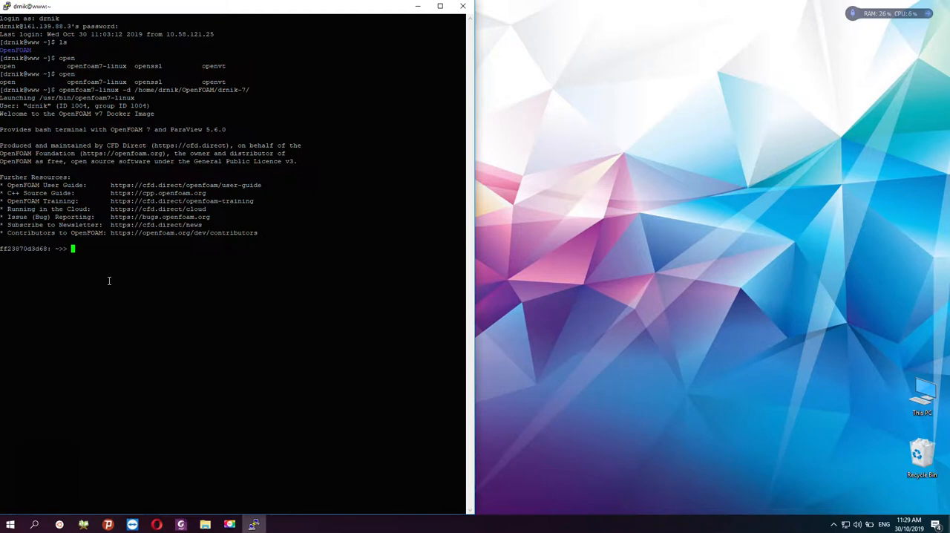
Change into $FOAM_RUN, go back up and list the parent directory contents.
{"action": "type", "text": "cd $HOM"}
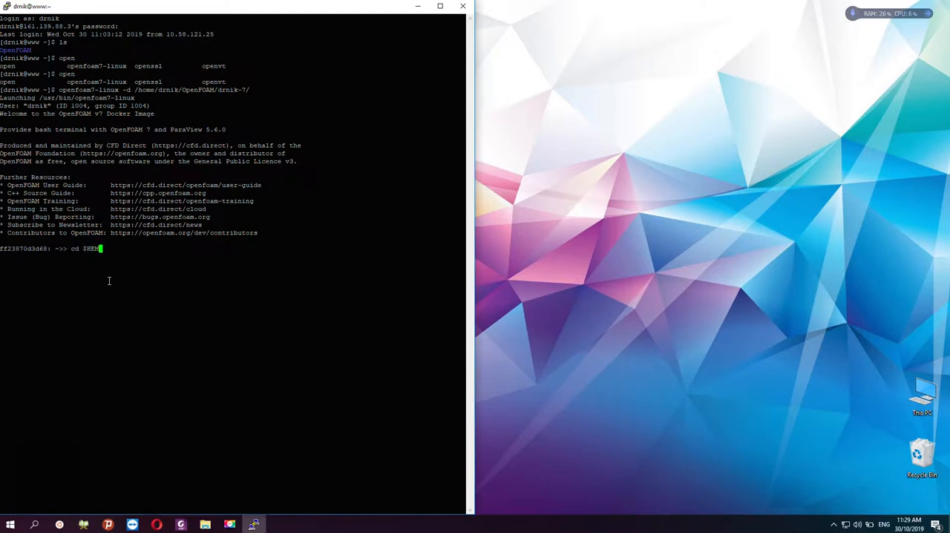
{"action": "key", "text": "BackSpace"}
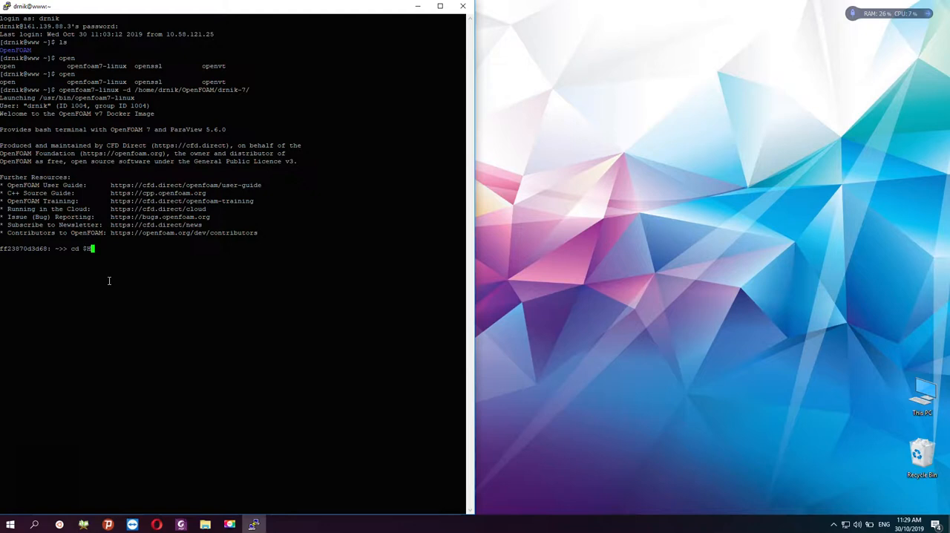
{"action": "type", "text": "o"}
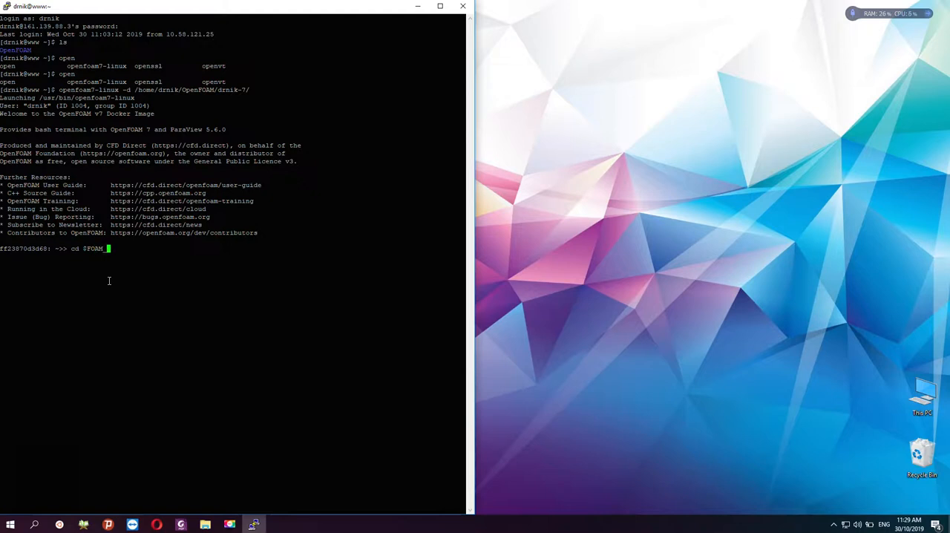
{"action": "type", "text": "RUN/"}
{"action": "key", "text": "Return"}
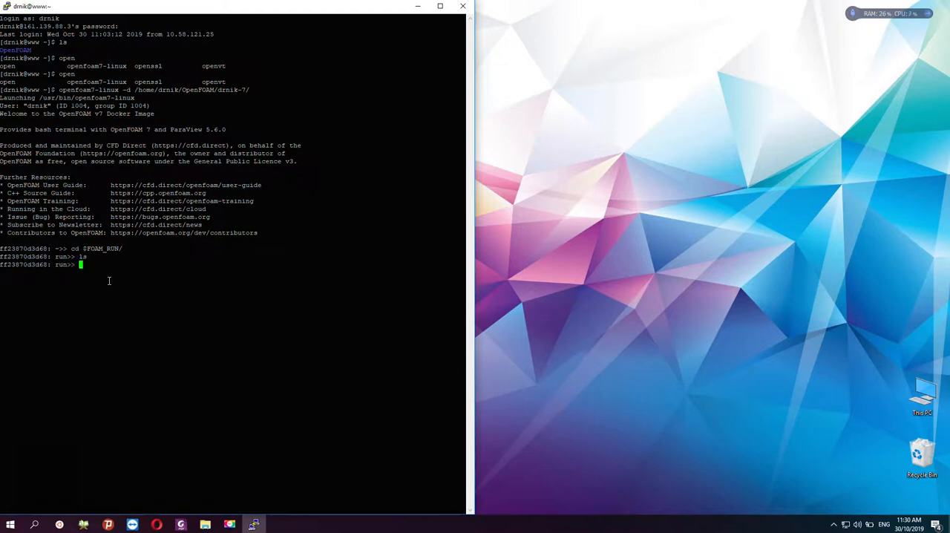
{"action": "type", "text": "cd ."}
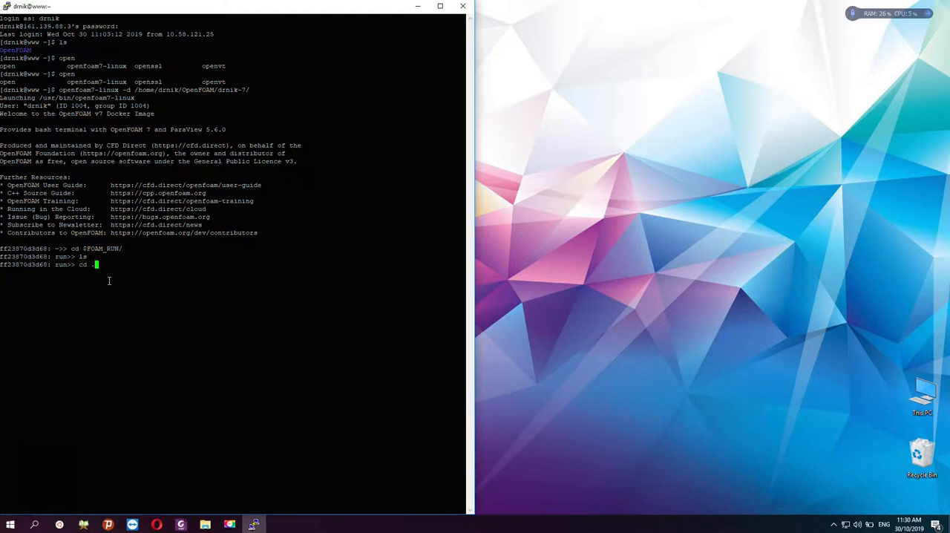
{"action": "key", "text": "Return"}
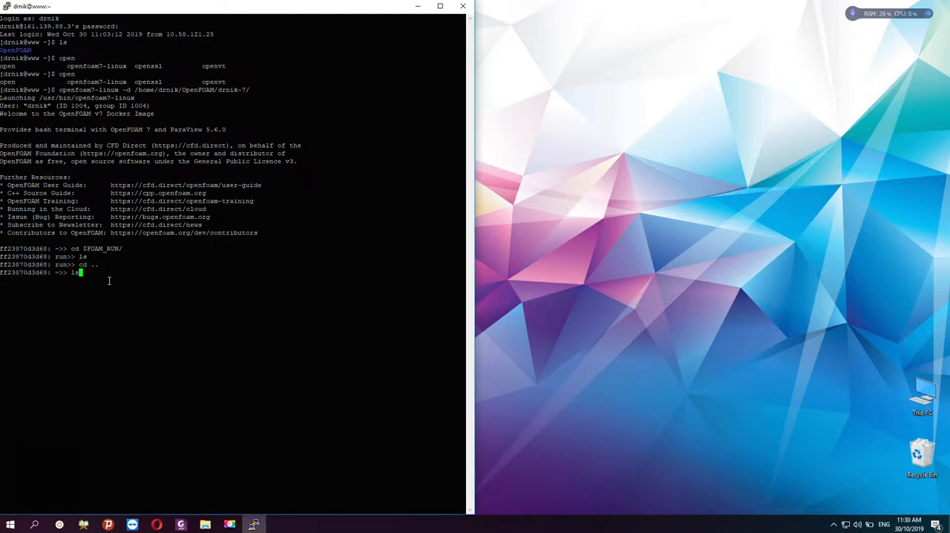
{"action": "key", "text": "Return"}
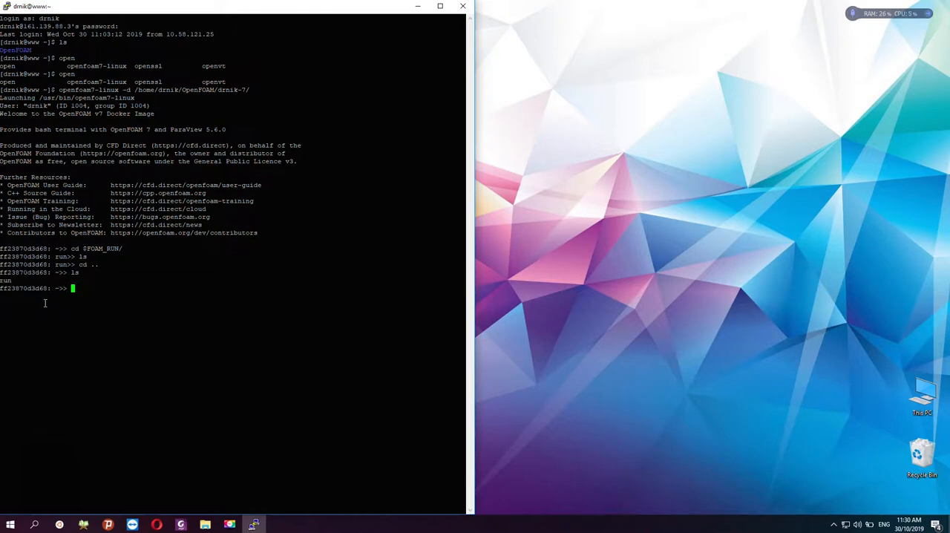
Enter the run directory, confirm it lists as empty, and begin a cp -r command.
{"action": "type", "text": "cd run"}
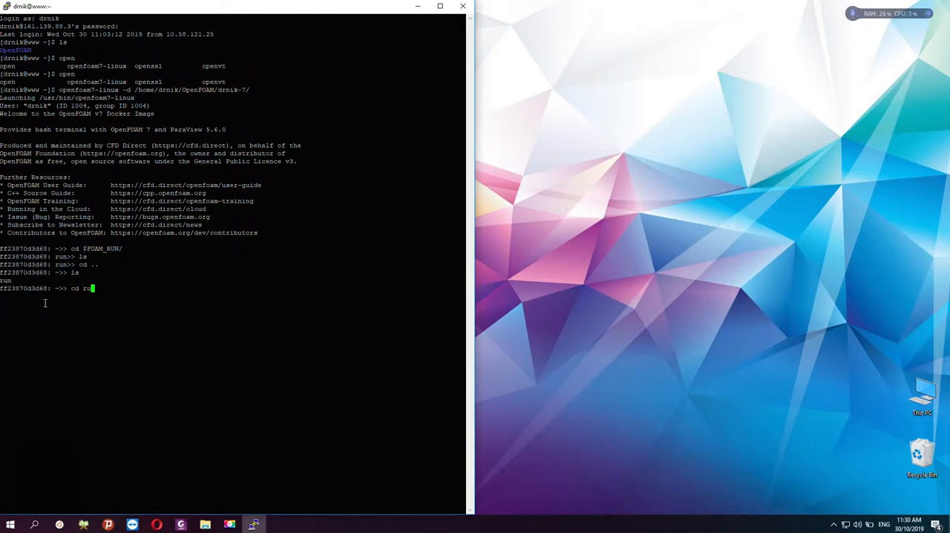
{"action": "key", "text": "Return"}
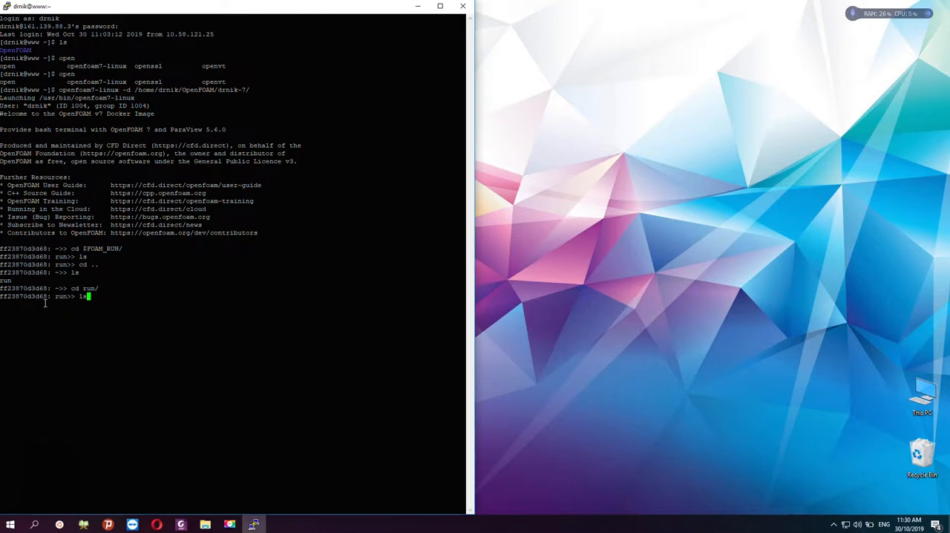
{"action": "key", "text": "Return"}
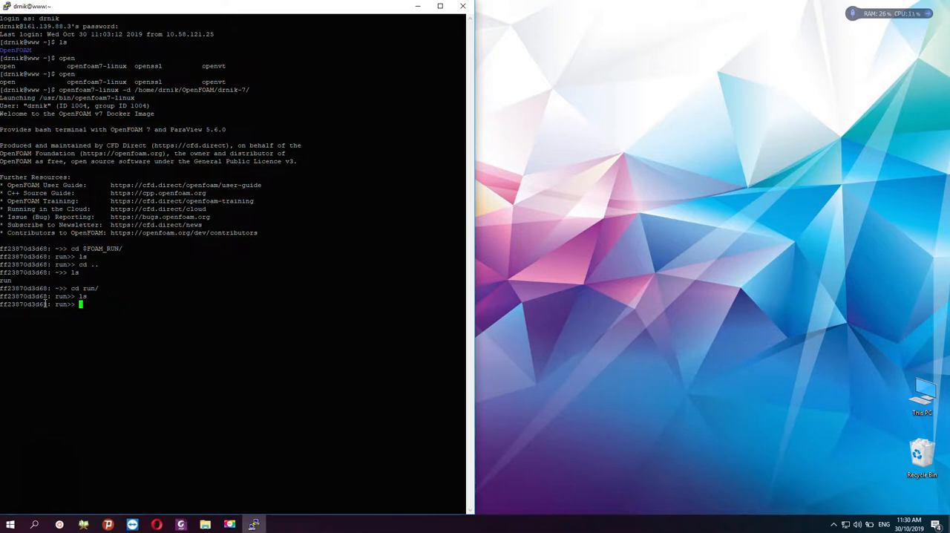
{"action": "type", "text": "cp -r"}
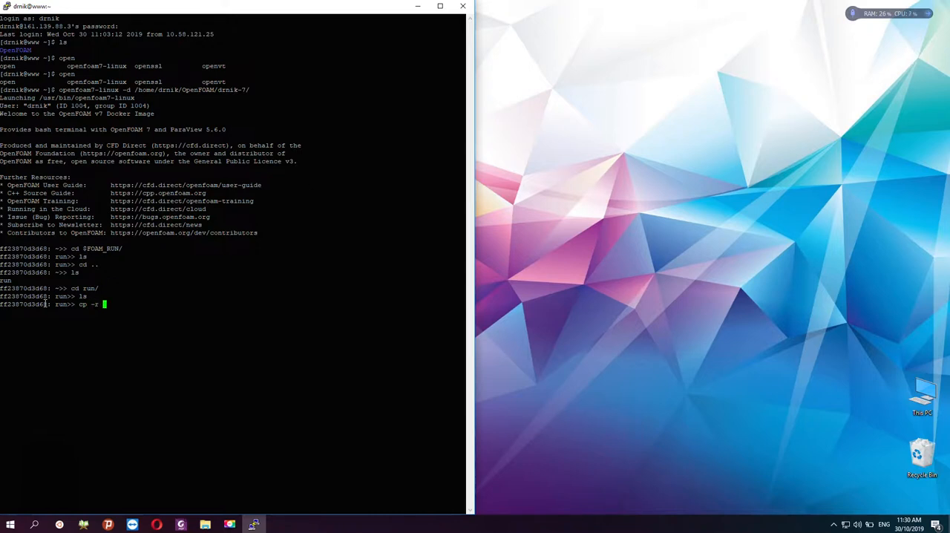
Copy $FOAM_TUTORIALS/incompressible/simpleFoam/pitzDaily into the run directory and list it to confirm.
{"action": "type", "text": "$FOA"}
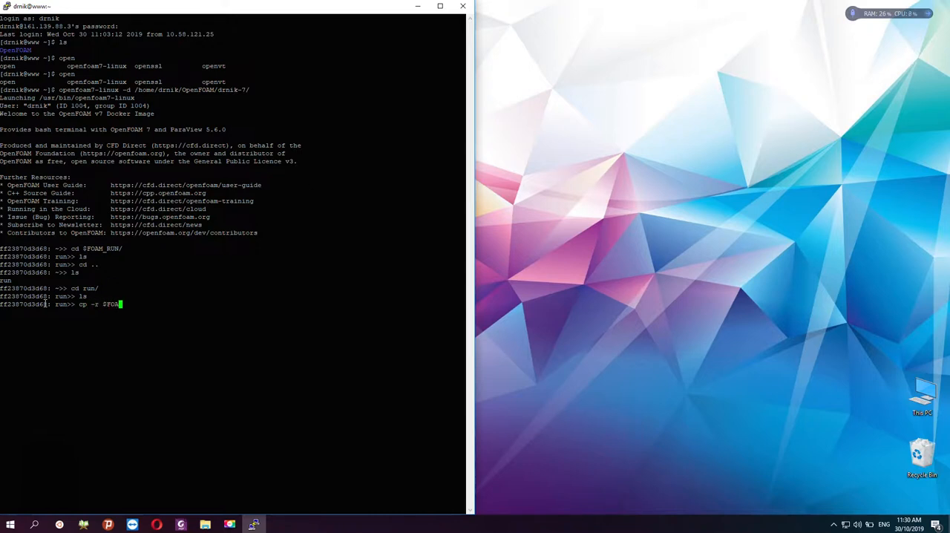
{"action": "type", "text": "M_"}
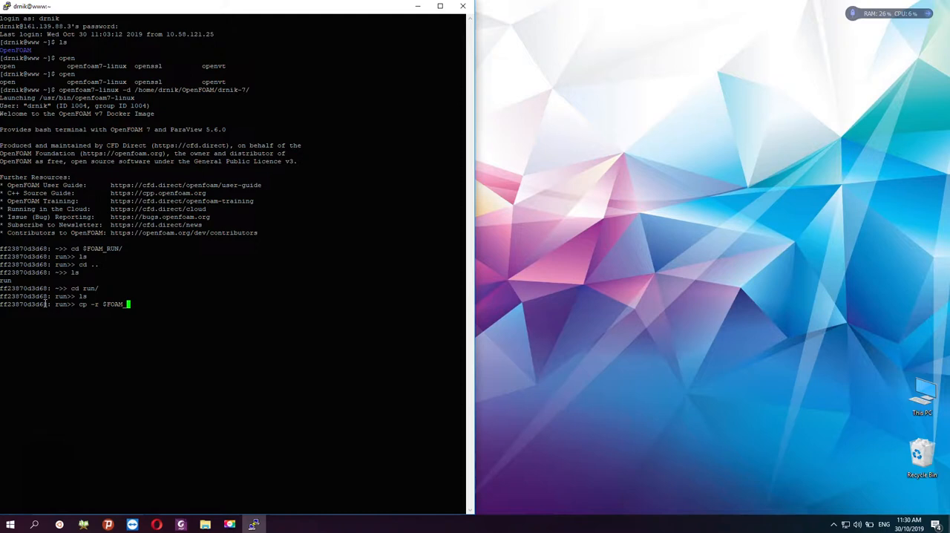
{"action": "type", "text": "TUTORIALS/"}
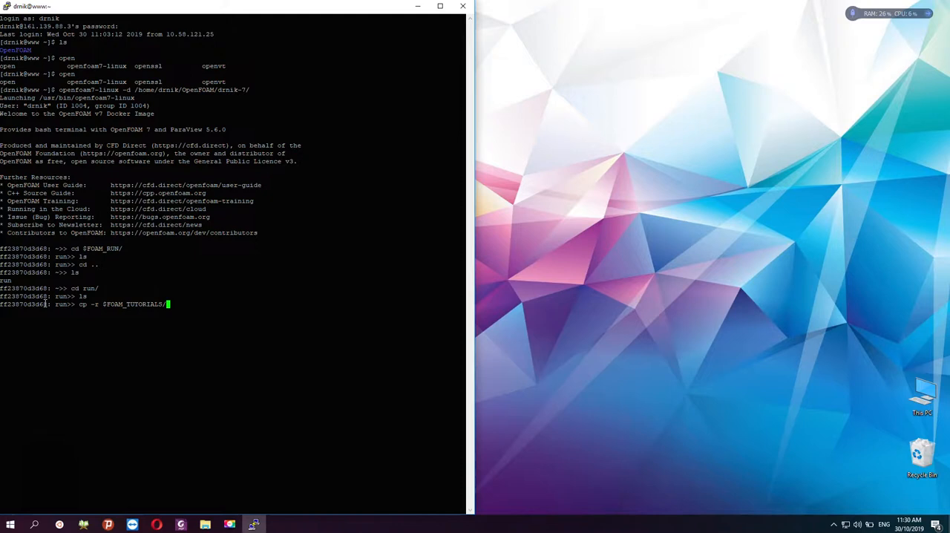
{"action": "type", "text": "incompressible/"}
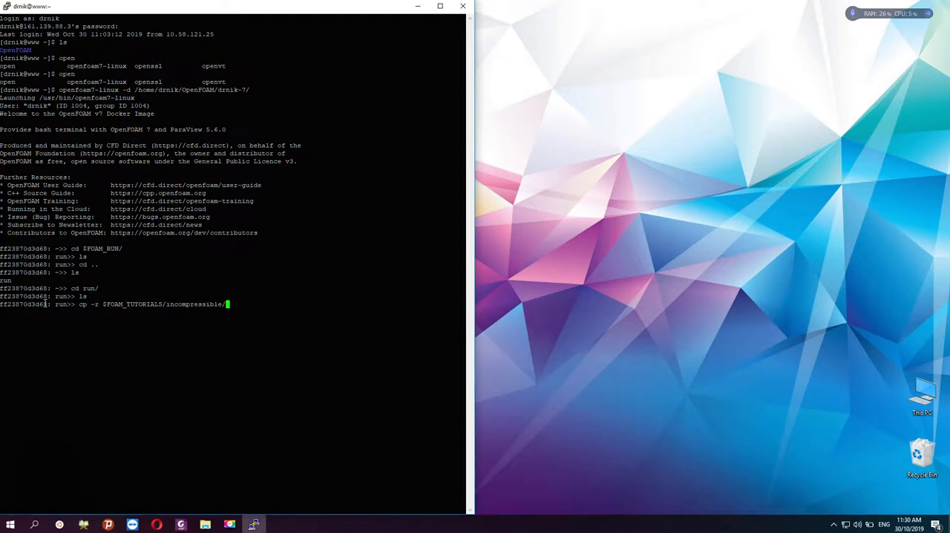
{"action": "type", "text": "simpleFoam/"}
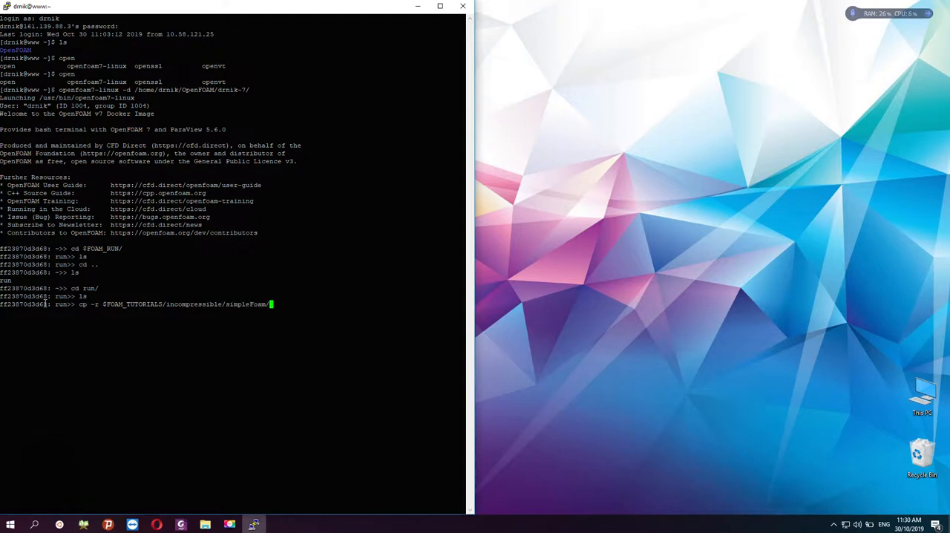
{"action": "type", "text": "pitzDaily"}
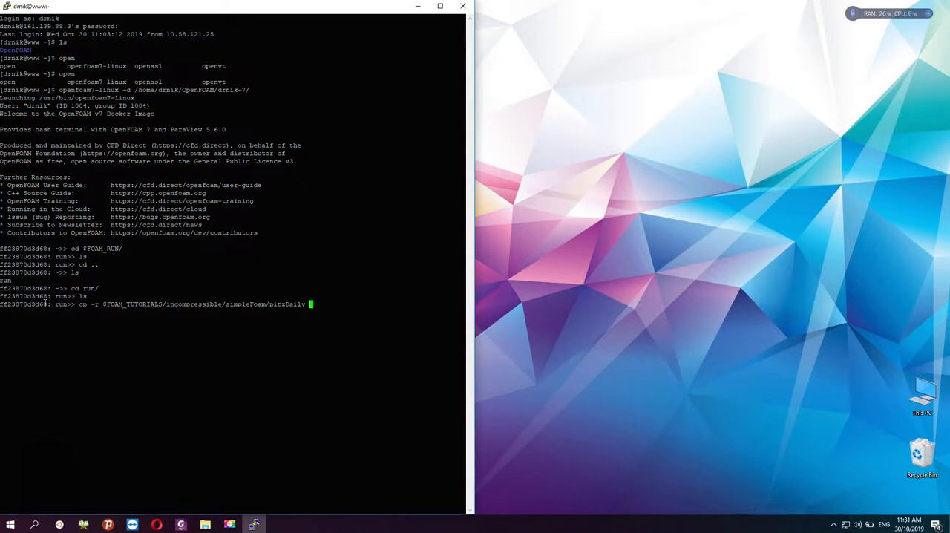
{"action": "type", "text": "."}
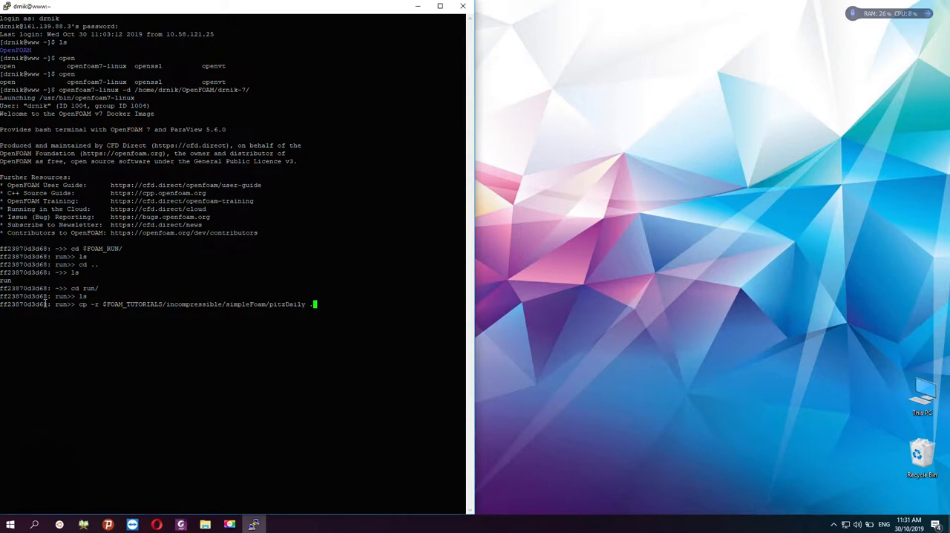
{"action": "mouse_move", "coordinate": [205, 351]}
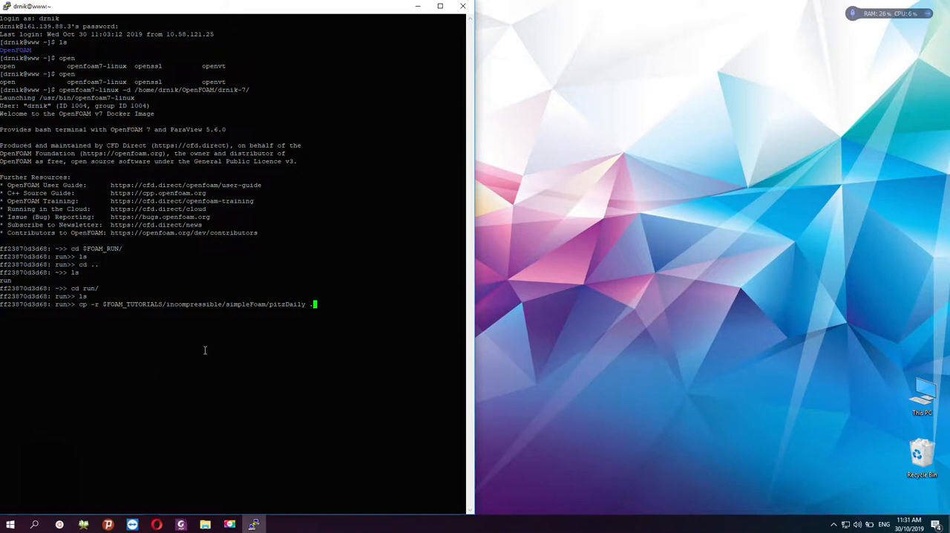
{"action": "double_click", "coordinate": [286, 303]}
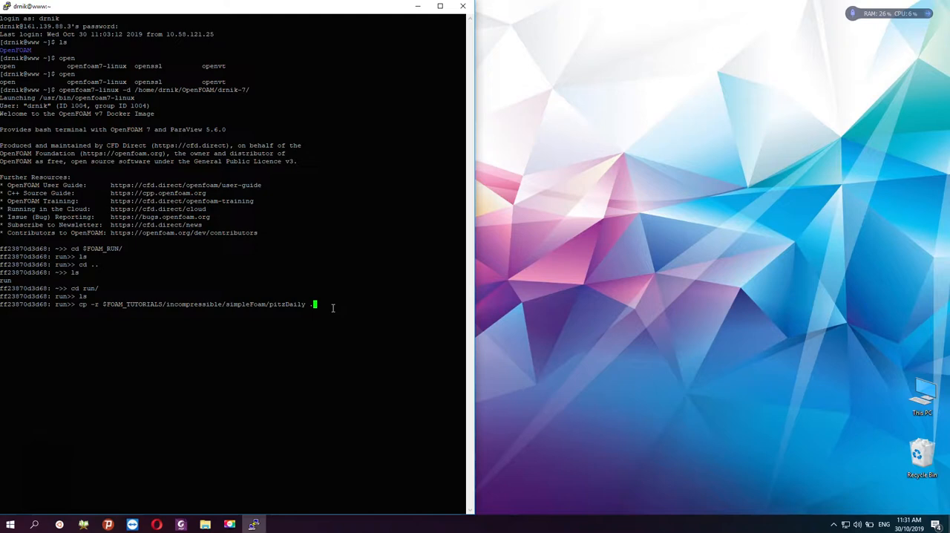
{"action": "key", "text": "Return"}
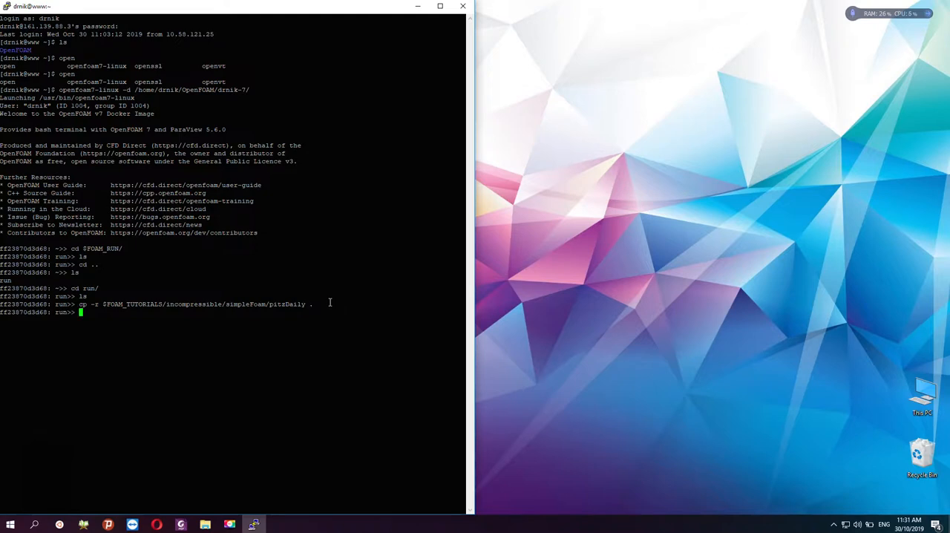
{"action": "key", "text": "Return"}
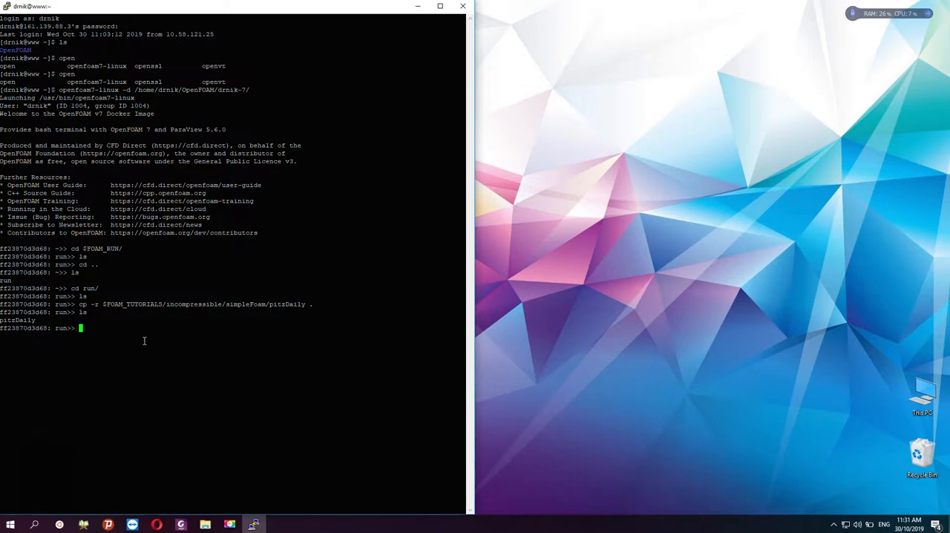
Enter the pitzDaily case folder and run blockMesh to generate the mesh.
{"action": "type", "text": "cd pit"}
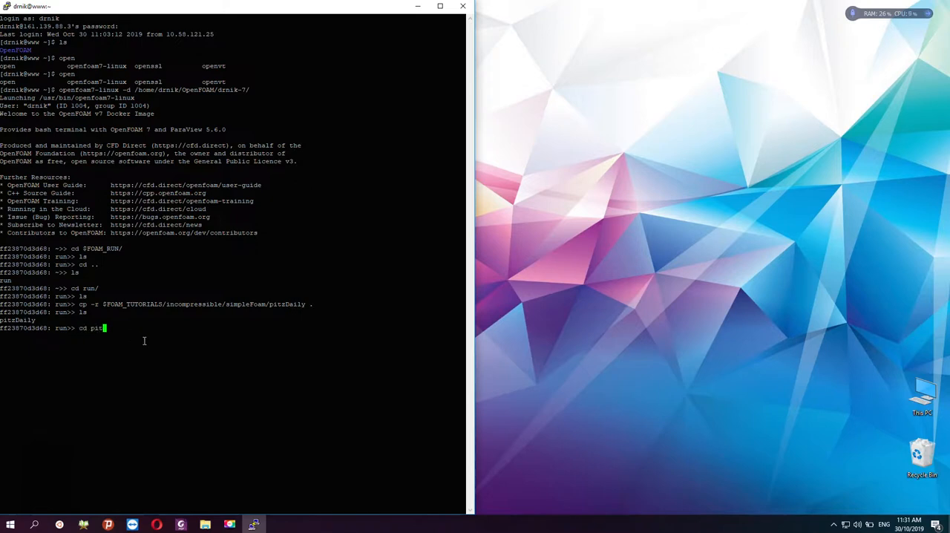
{"action": "key", "text": "Return"}
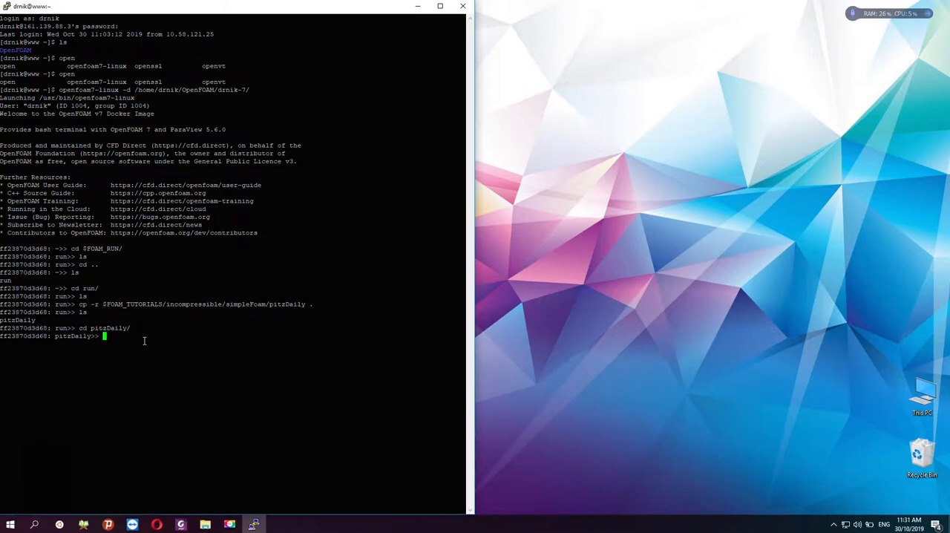
{"action": "type", "text": "blockMe"}
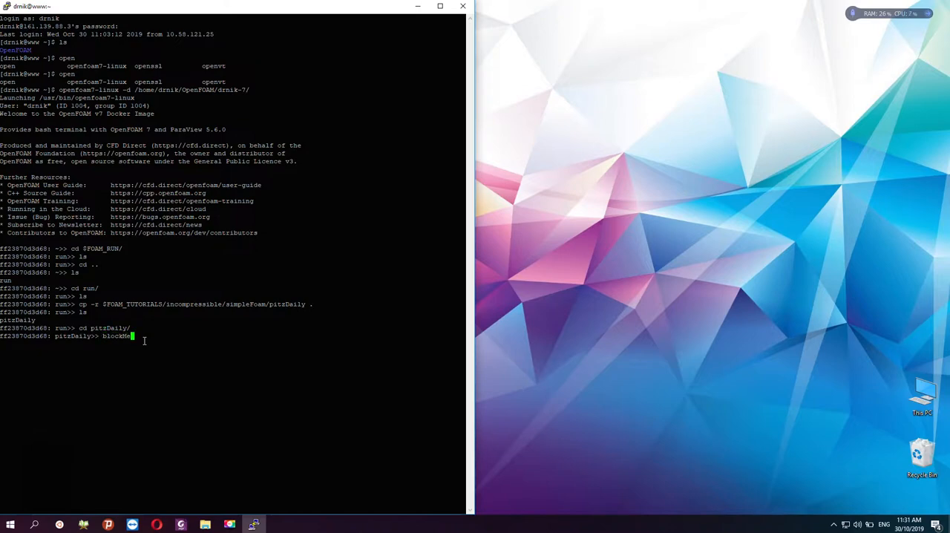
{"action": "key", "text": "Return"}
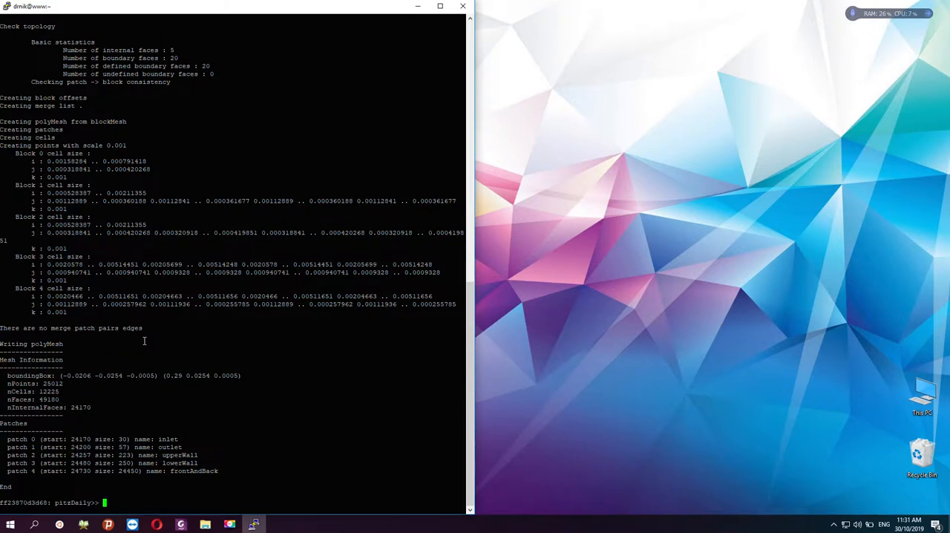
Run simpleFoam until it converges in 288 iterations, then list the case's new time folders.
{"action": "type", "text": "simple"}
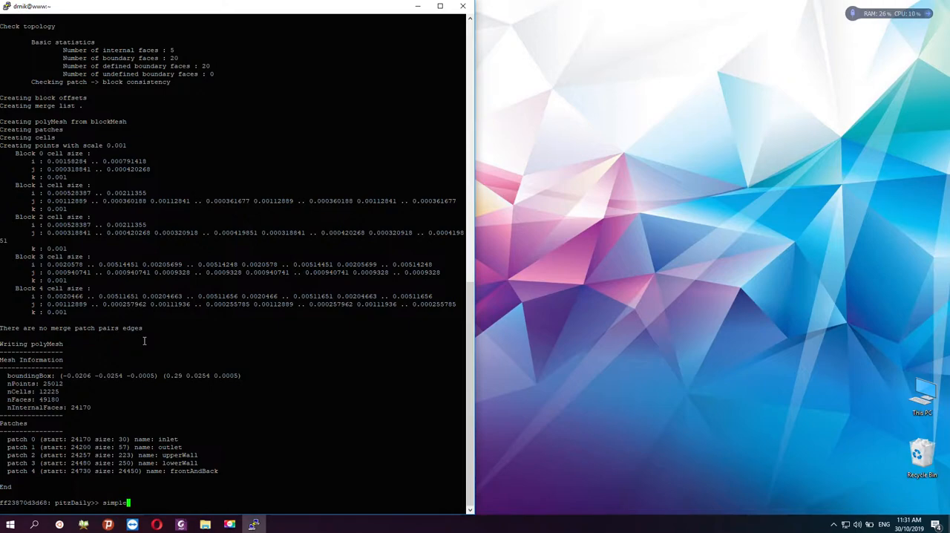
{"action": "type", "text": "Foam"}
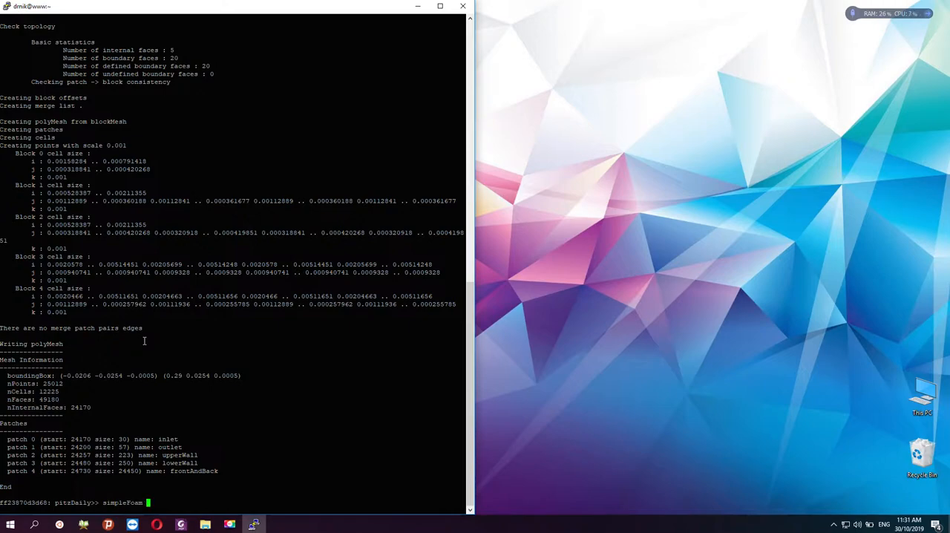
{"action": "key", "text": "Return"}
{"action": "type", "text": "ls"}
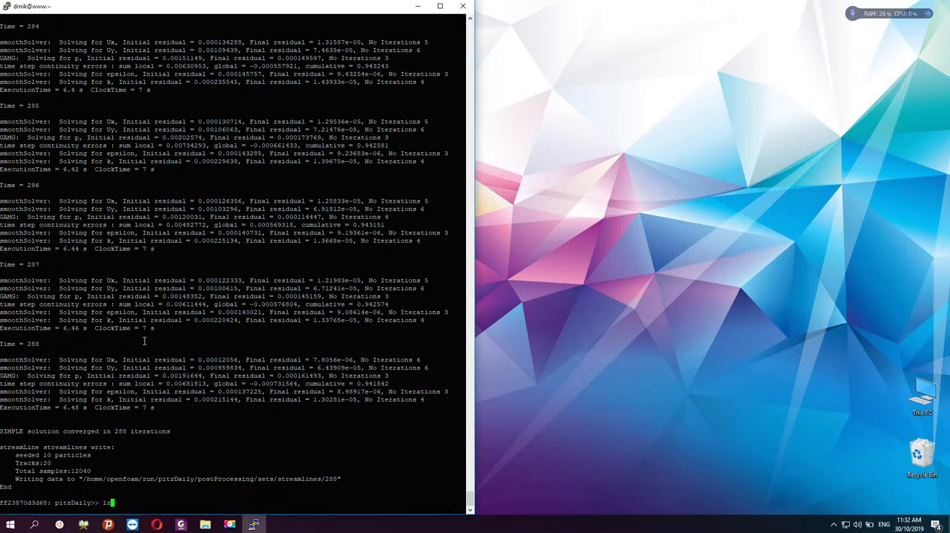
{"action": "key", "text": "Return"}
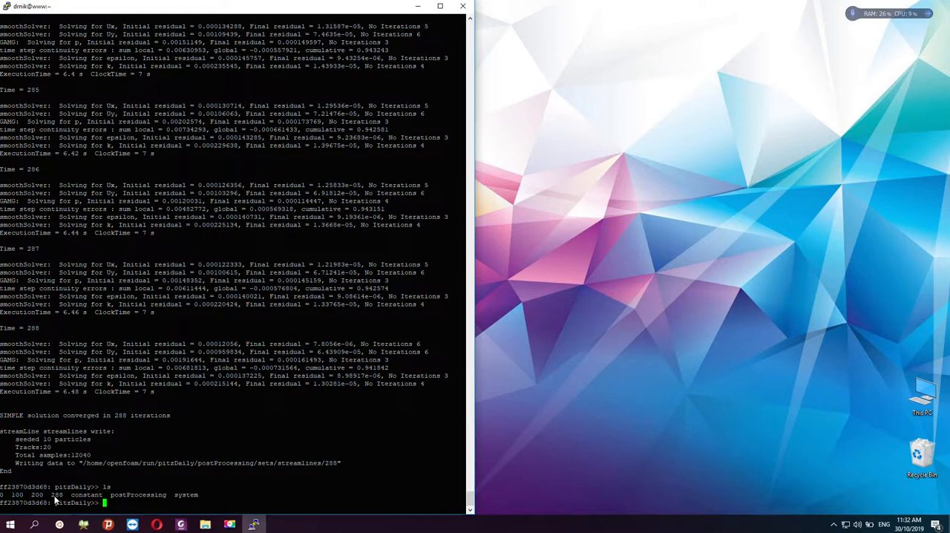
{"action": "mouse_move", "coordinate": [7, 425]}
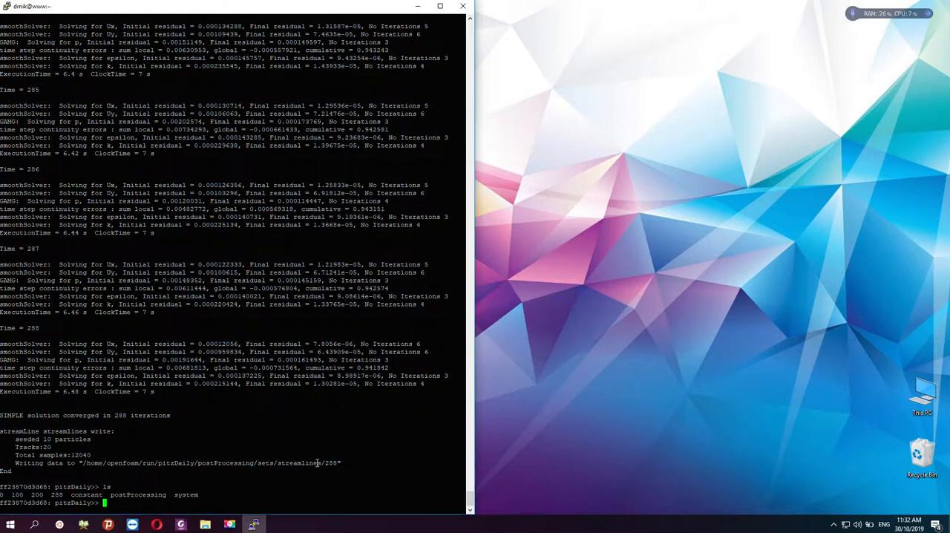
{"action": "mouse_move", "coordinate": [285, 334]}
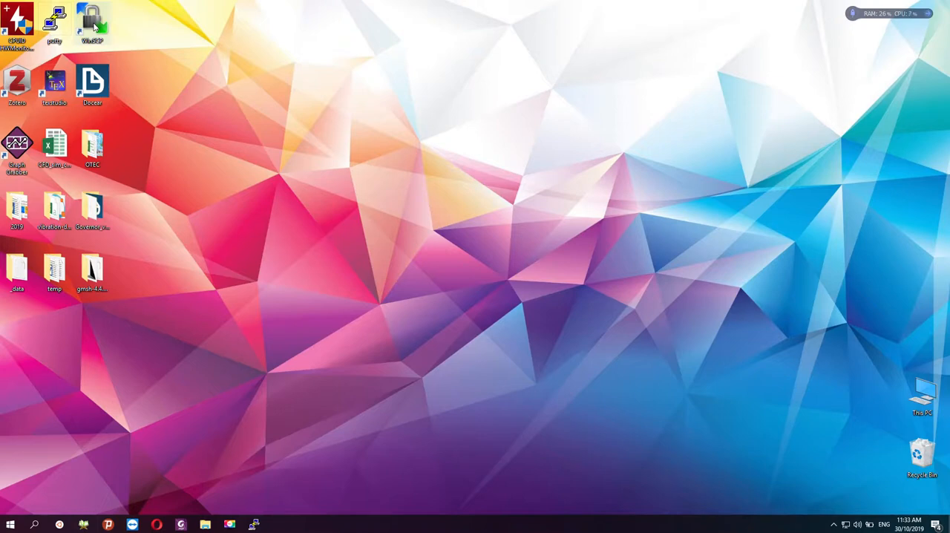
Launch WinSCP and log in to the saved openfoam_cluster site.
{"action": "double_click", "coordinate": [92, 23]}
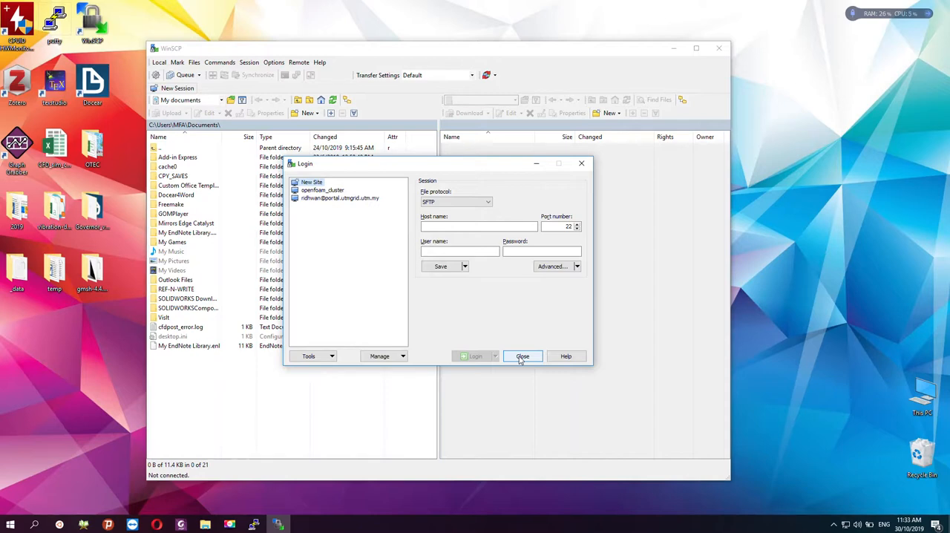
{"action": "mouse_move", "coordinate": [59, 507]}
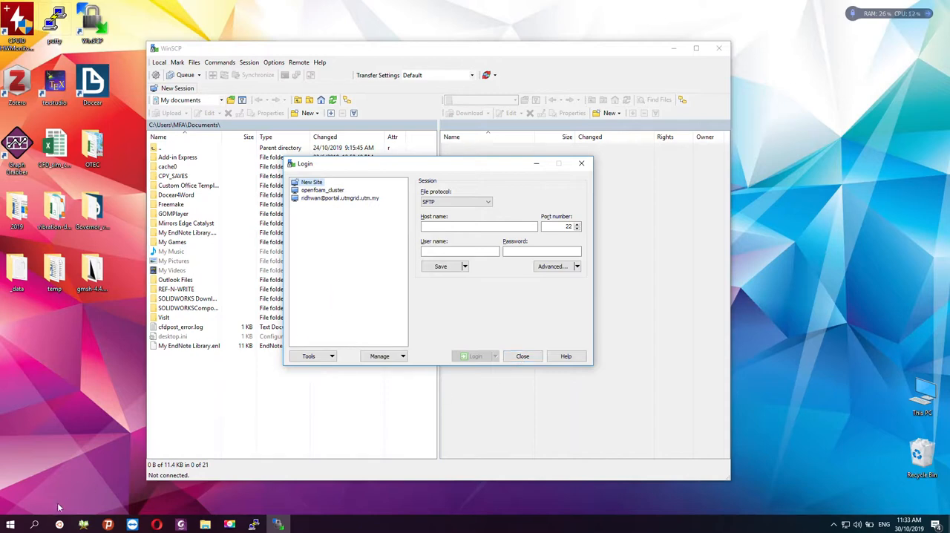
{"action": "left_click", "coordinate": [475, 356]}
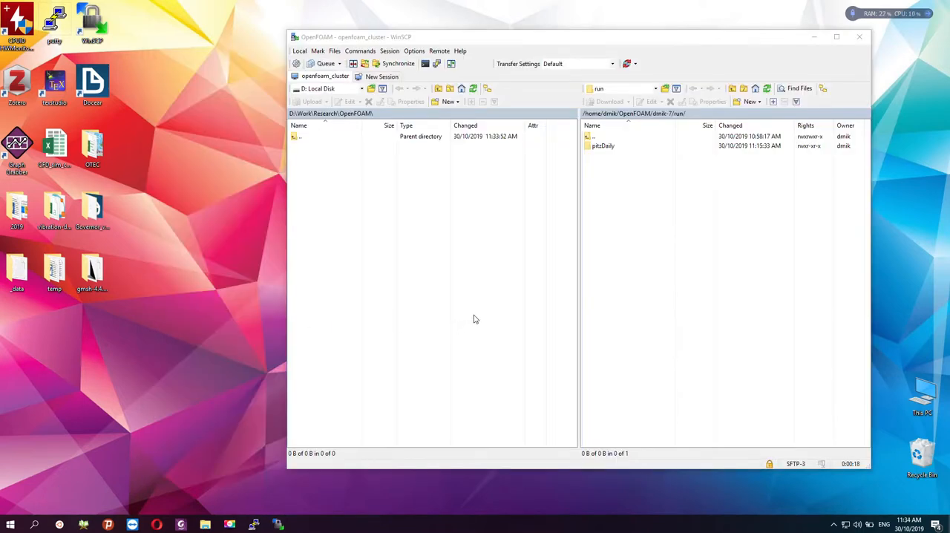
{"action": "mouse_move", "coordinate": [564, 316]}
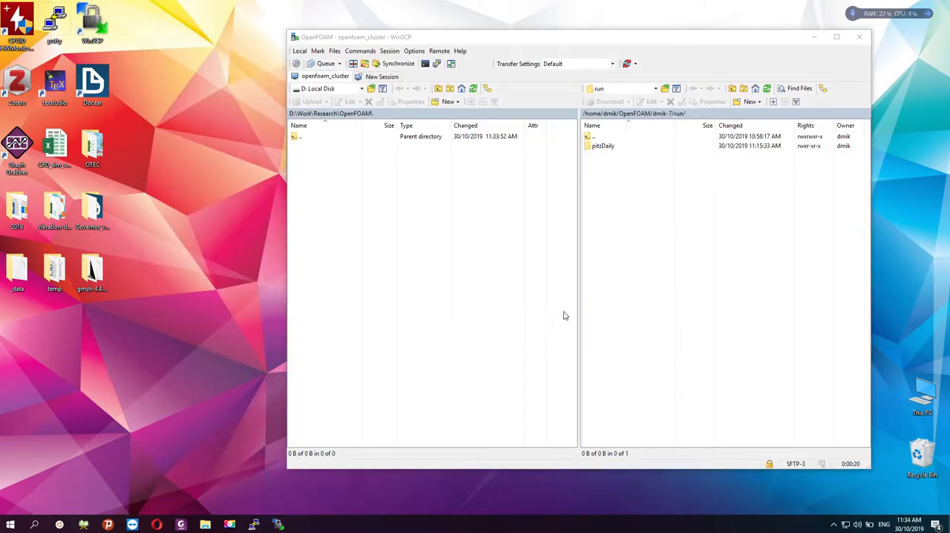
Download the remote pitzDaily folder into the local D:\Work\Research\OpenFOAM folder.
{"action": "left_click", "coordinate": [635, 112]}
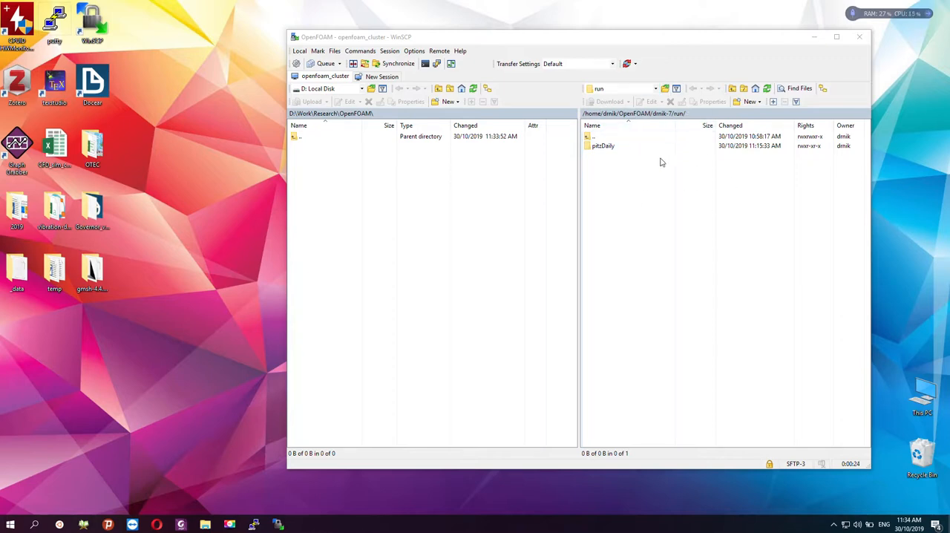
{"action": "mouse_move", "coordinate": [656, 202]}
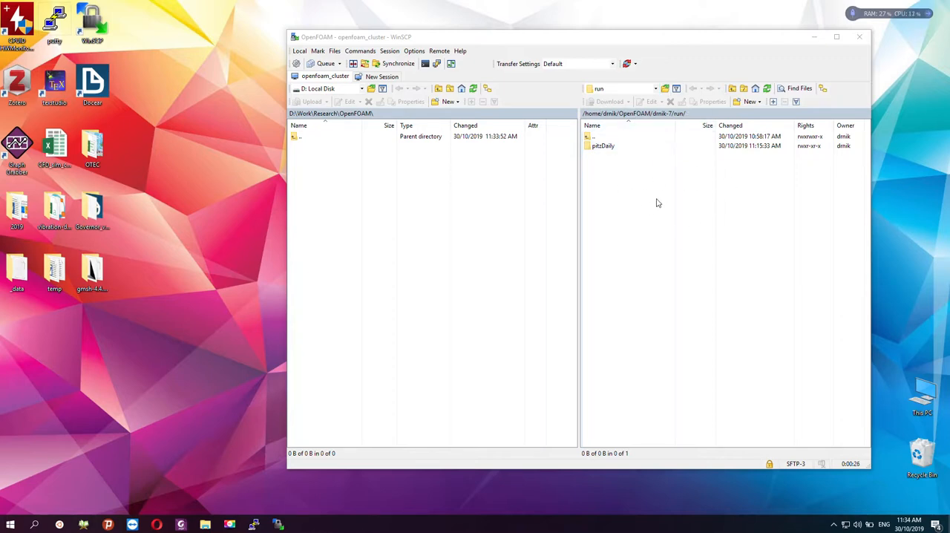
{"action": "mouse_move", "coordinate": [748, 205]}
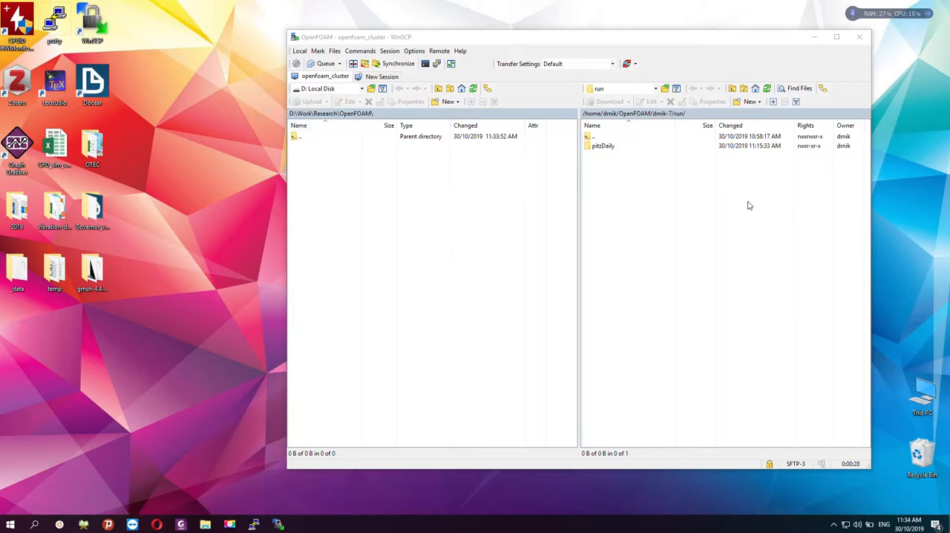
{"action": "mouse_move", "coordinate": [716, 193]}
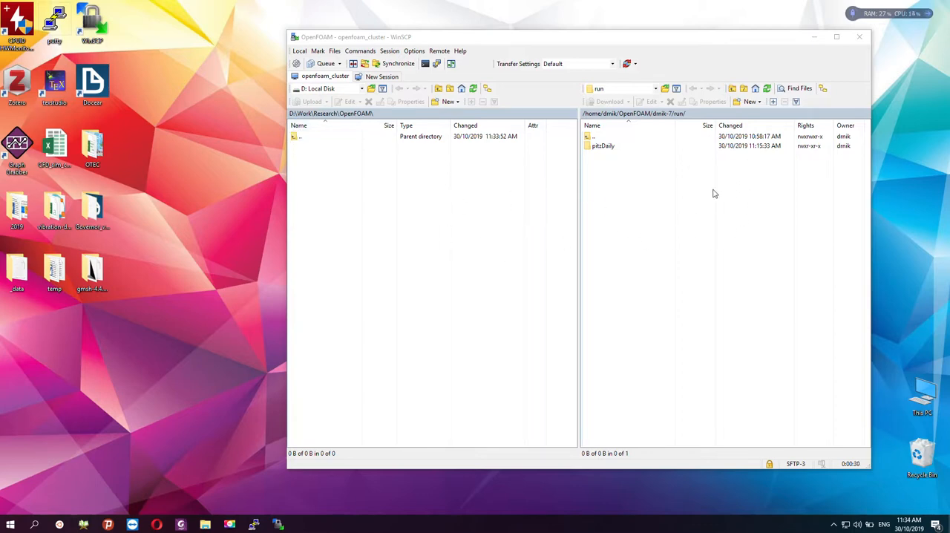
{"action": "mouse_move", "coordinate": [719, 181]}
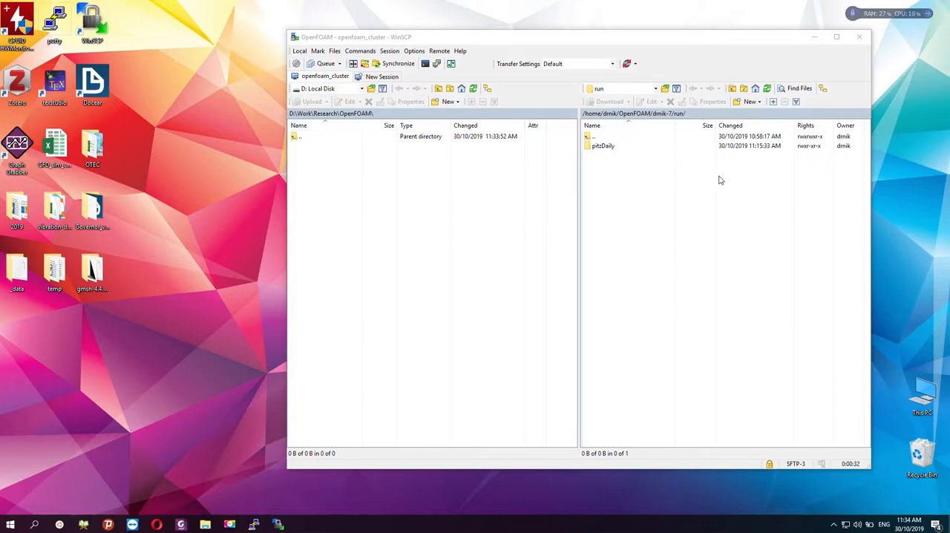
{"action": "mouse_move", "coordinate": [445, 330]}
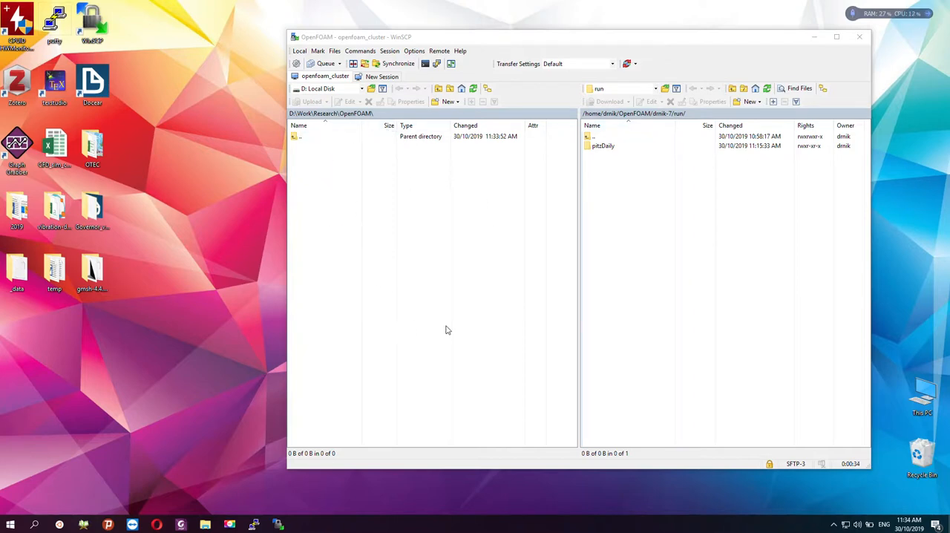
{"action": "mouse_move", "coordinate": [378, 282]}
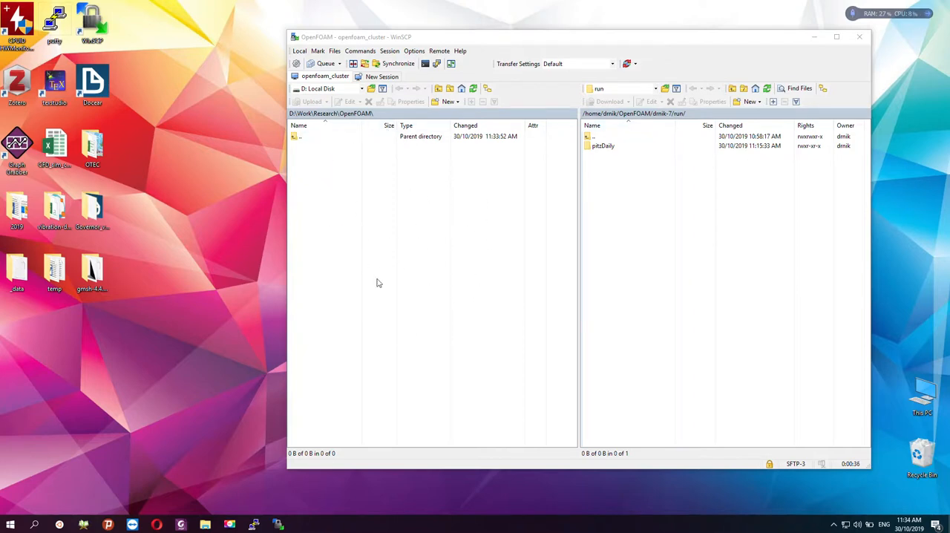
{"action": "mouse_move", "coordinate": [439, 211]}
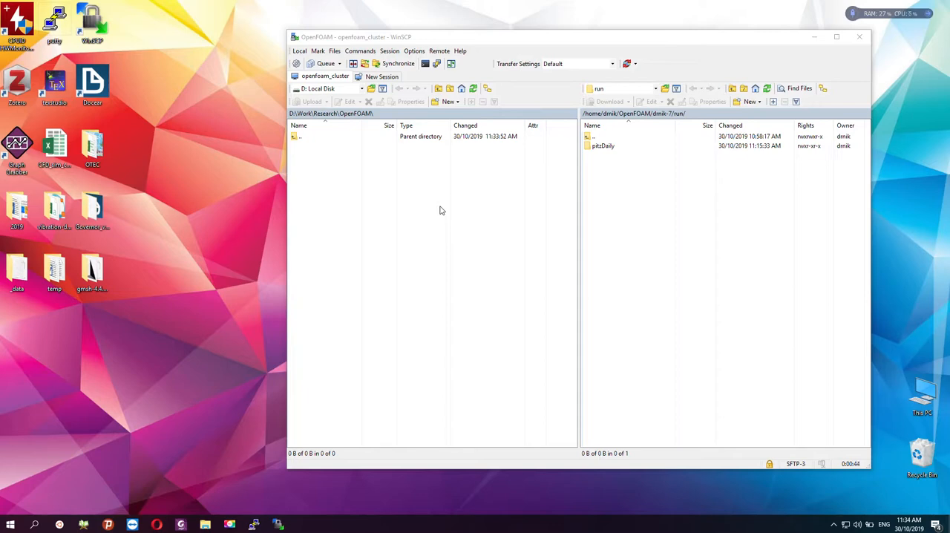
{"action": "left_click", "coordinate": [603, 145]}
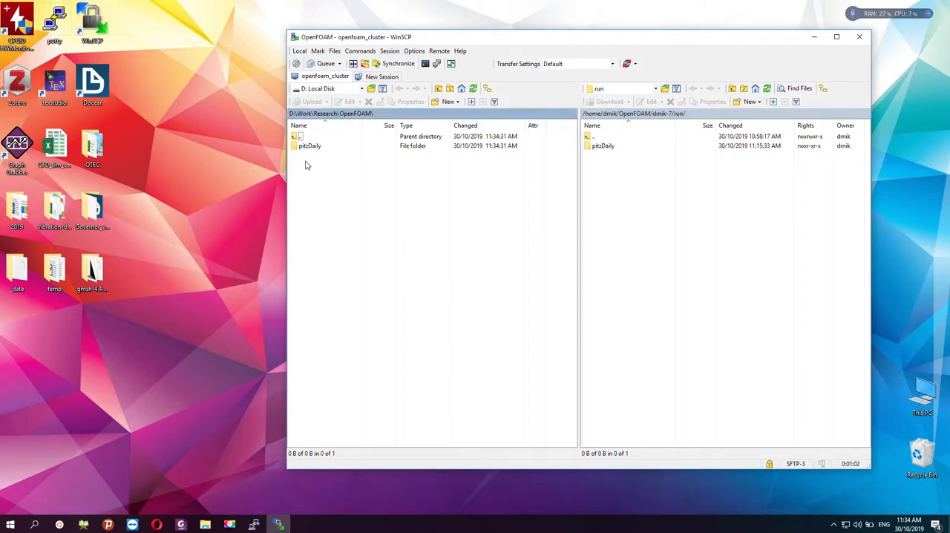
Enter the pitzDaily folder in both the local and the cluster panels to compare contents.
{"action": "double_click", "coordinate": [309, 145]}
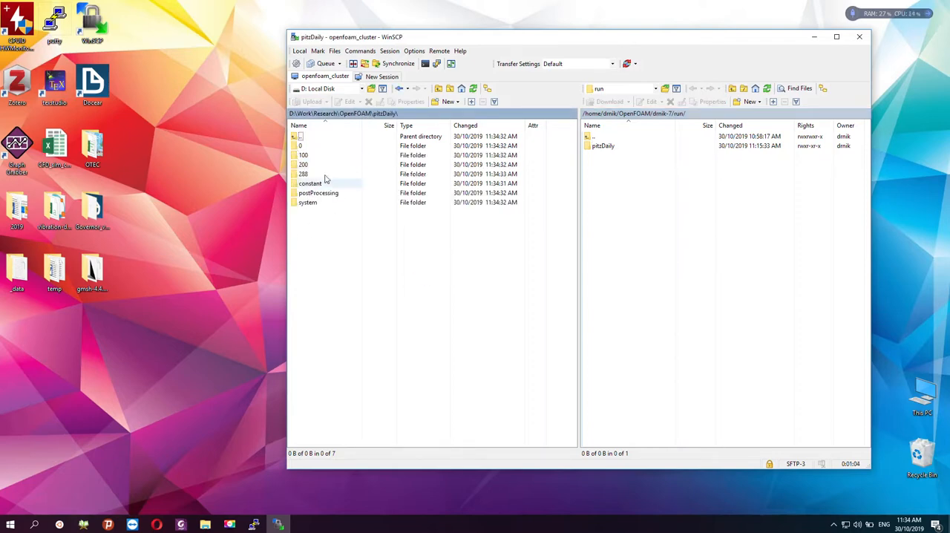
{"action": "double_click", "coordinate": [602, 146]}
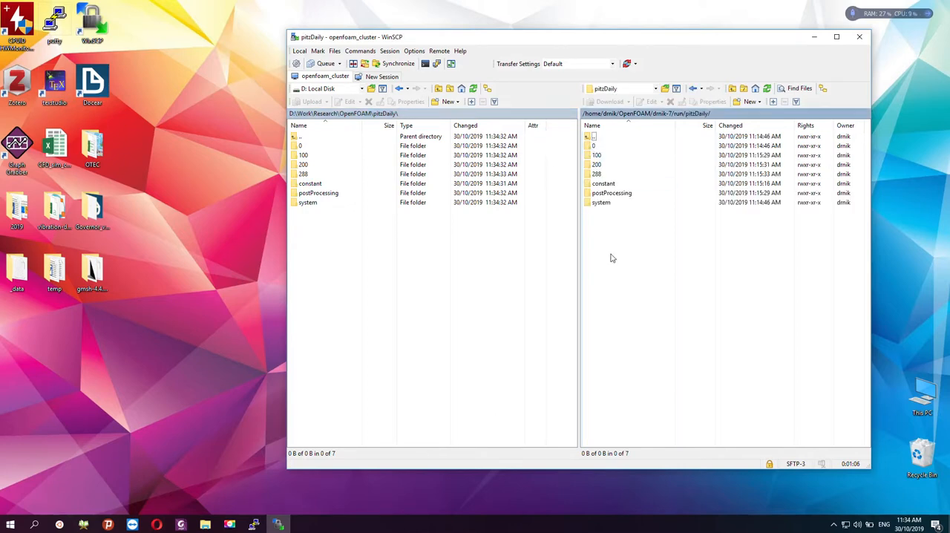
{"action": "mouse_move", "coordinate": [632, 225]}
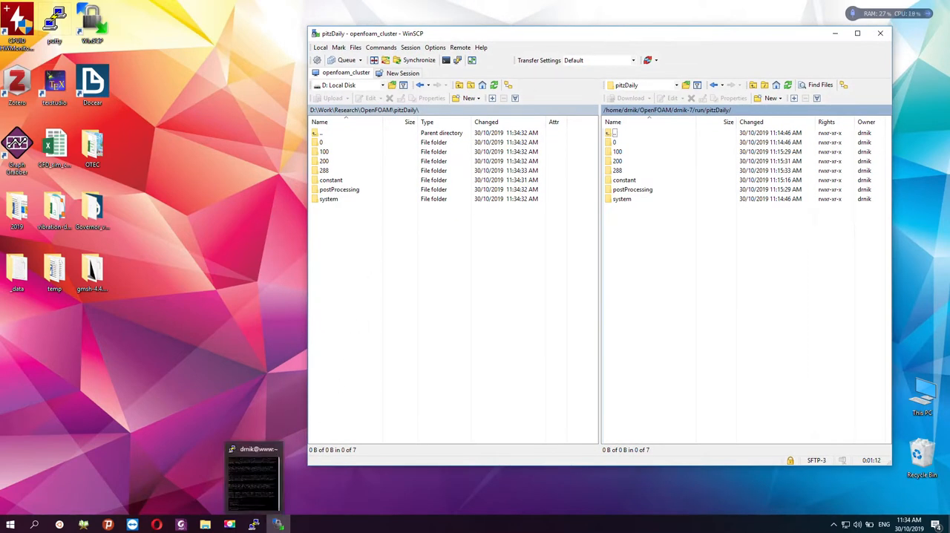
{"action": "mouse_move", "coordinate": [60, 526]}
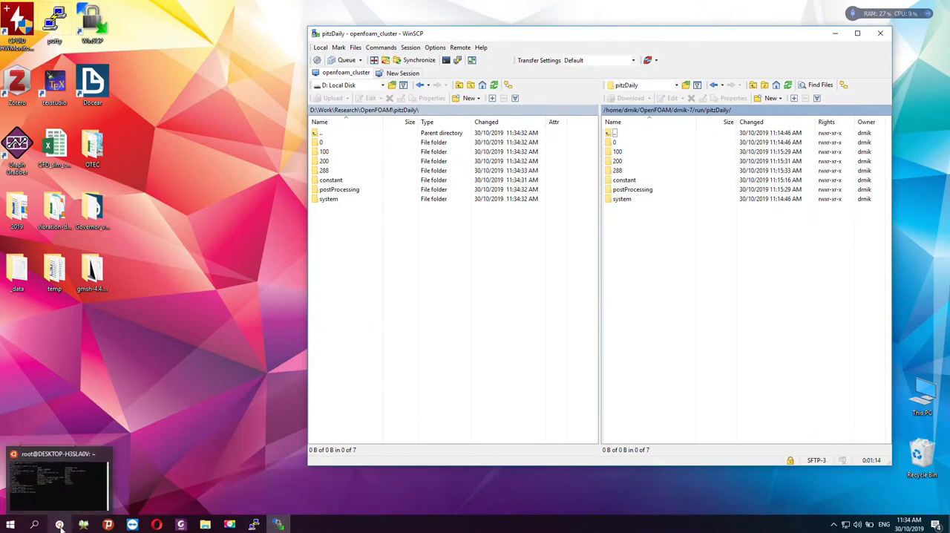
Start ParaView from a fresh Ubuntu (WSL) terminal session with the paraview command.
{"action": "left_click", "coordinate": [60, 478]}
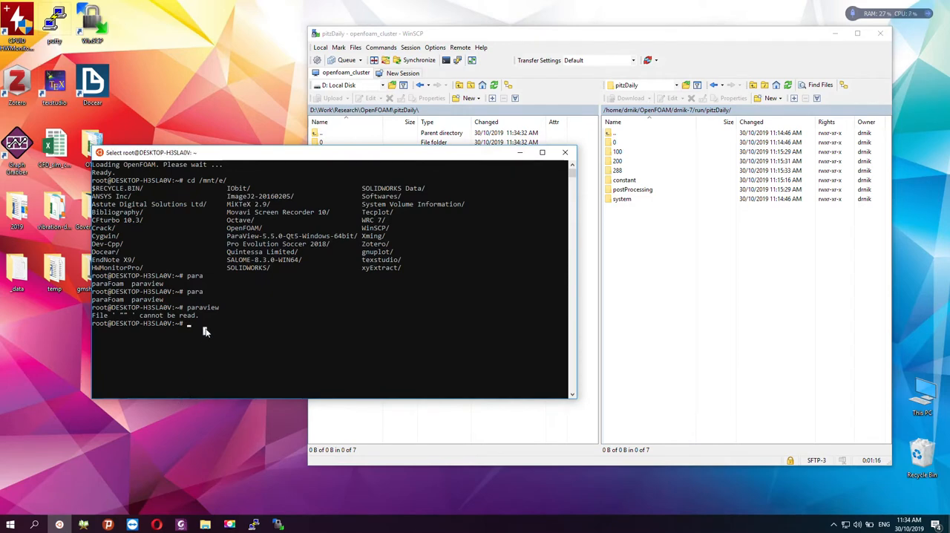
{"action": "mouse_move", "coordinate": [448, 268]}
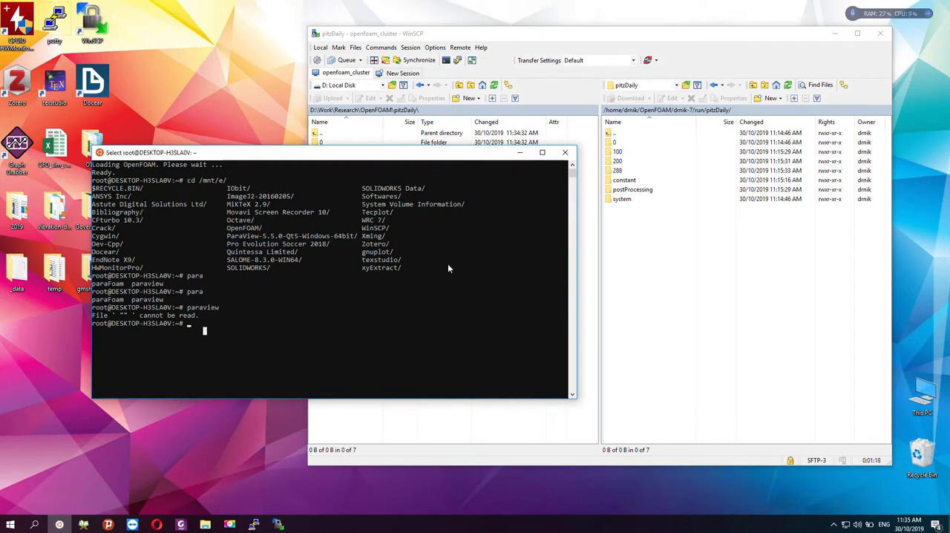
{"action": "left_click", "coordinate": [564, 151]}
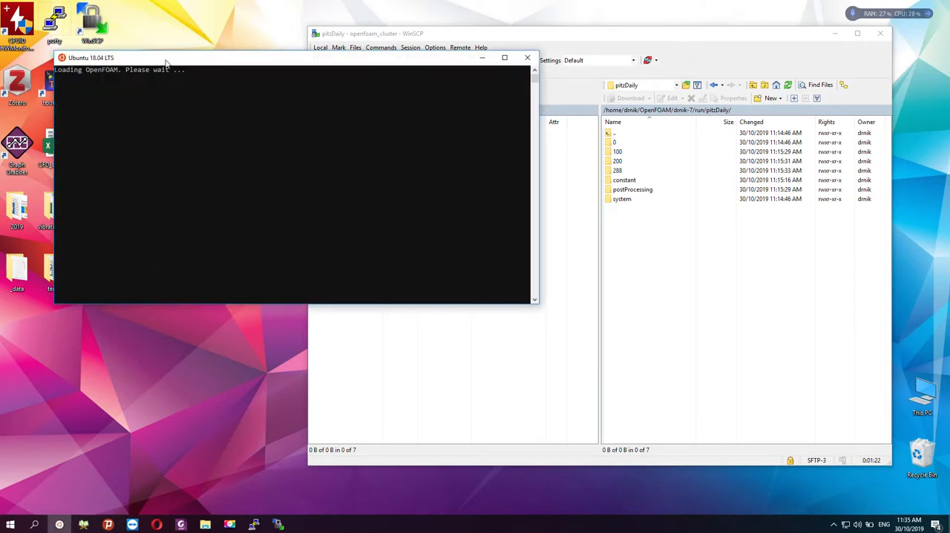
{"action": "mouse_move", "coordinate": [198, 63]}
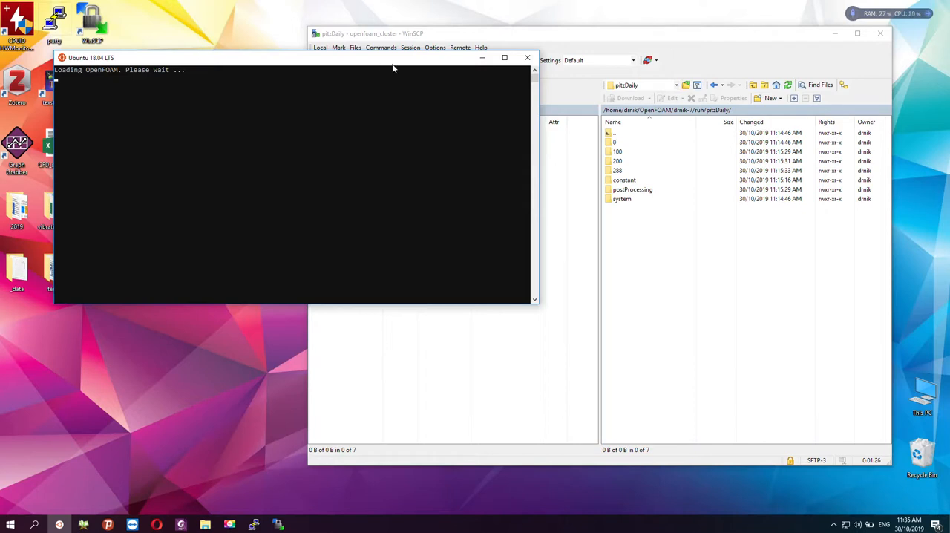
{"action": "mouse_move", "coordinate": [293, 64]}
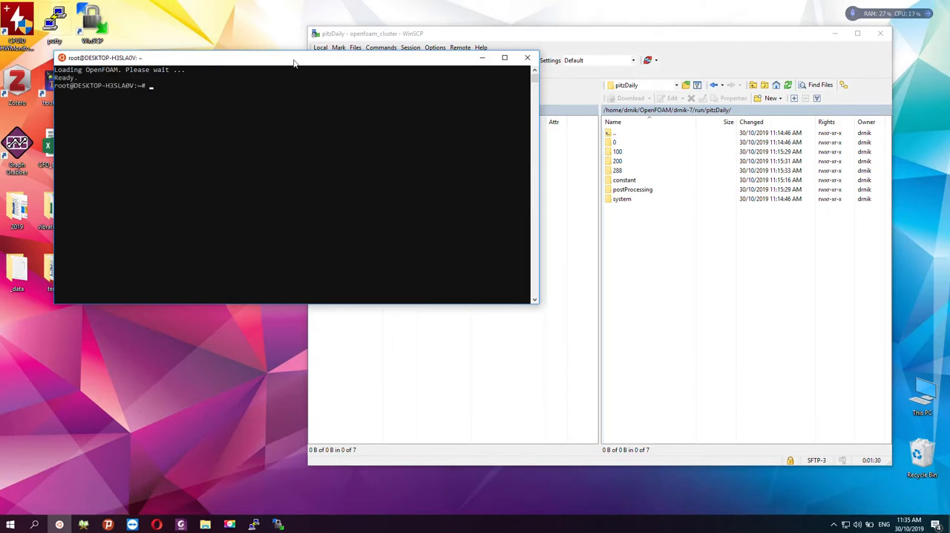
{"action": "mouse_move", "coordinate": [299, 110]}
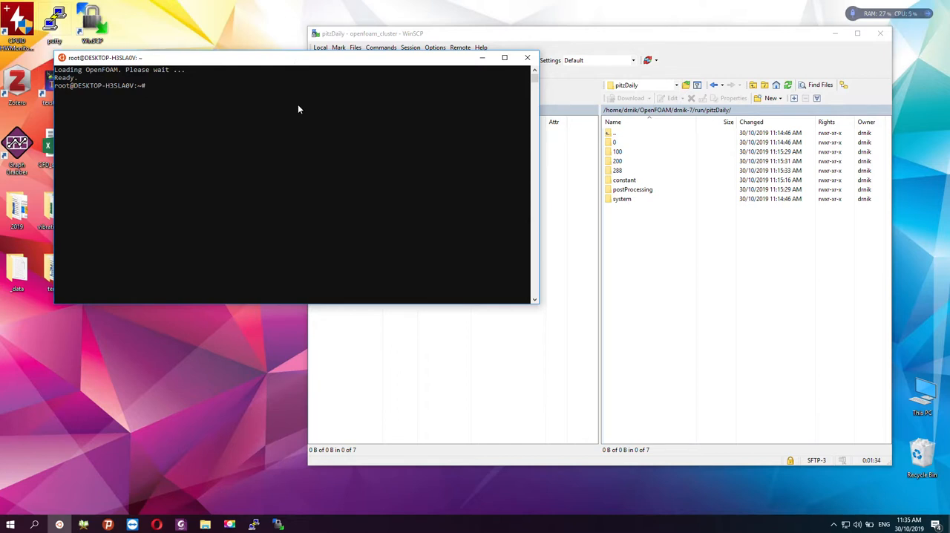
{"action": "type", "text": "par"}
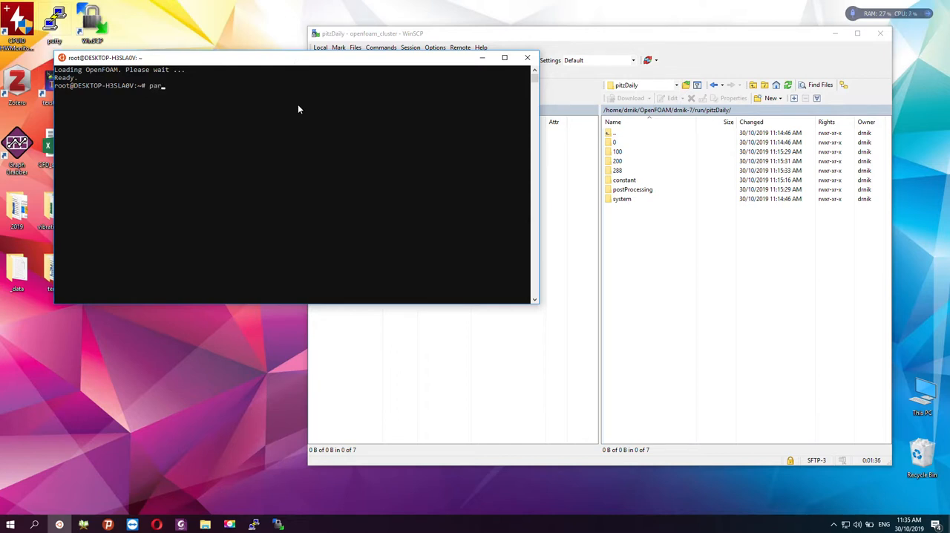
{"action": "type", "text": "aview"}
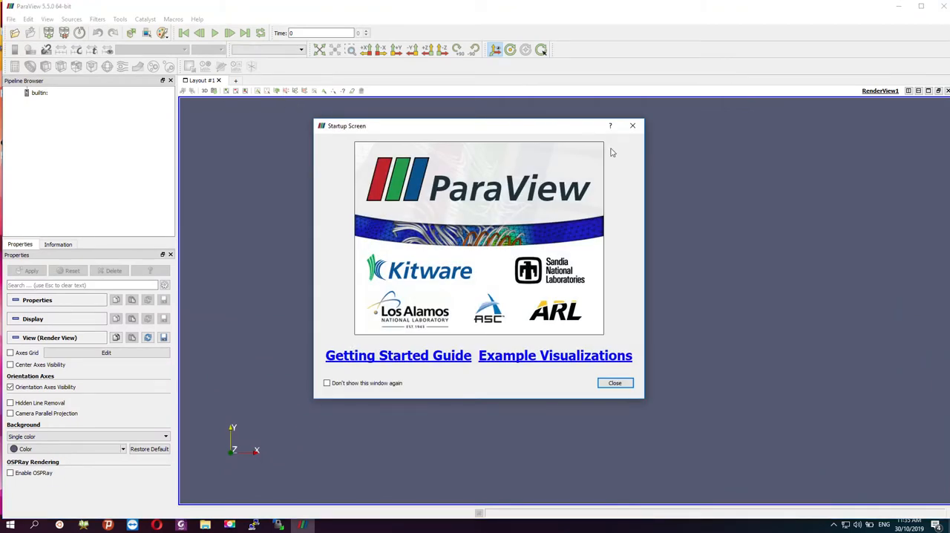
Dismiss the startup screen and browse the Open File dialog to D:/Work/Research/OpenFOAM/pitzDaily.
{"action": "left_click", "coordinate": [615, 383]}
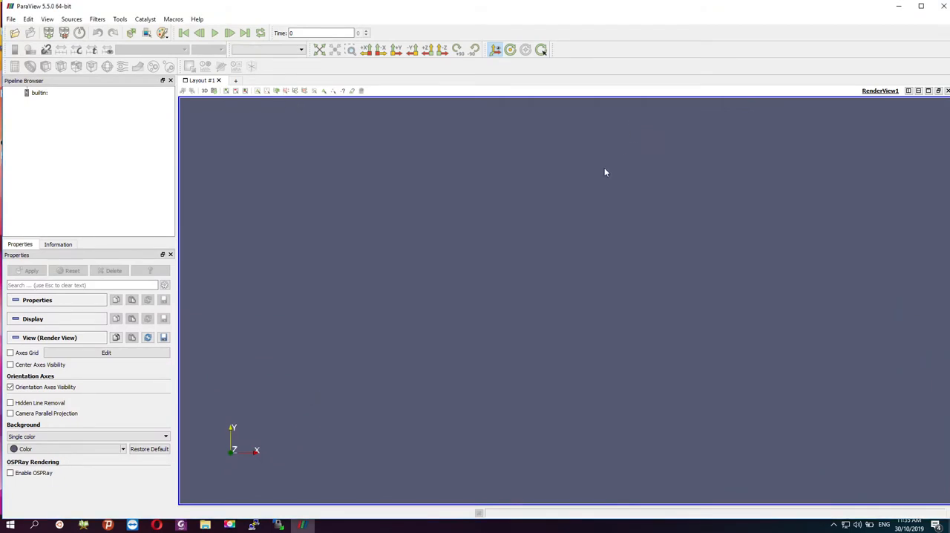
{"action": "mouse_move", "coordinate": [15, 33]}
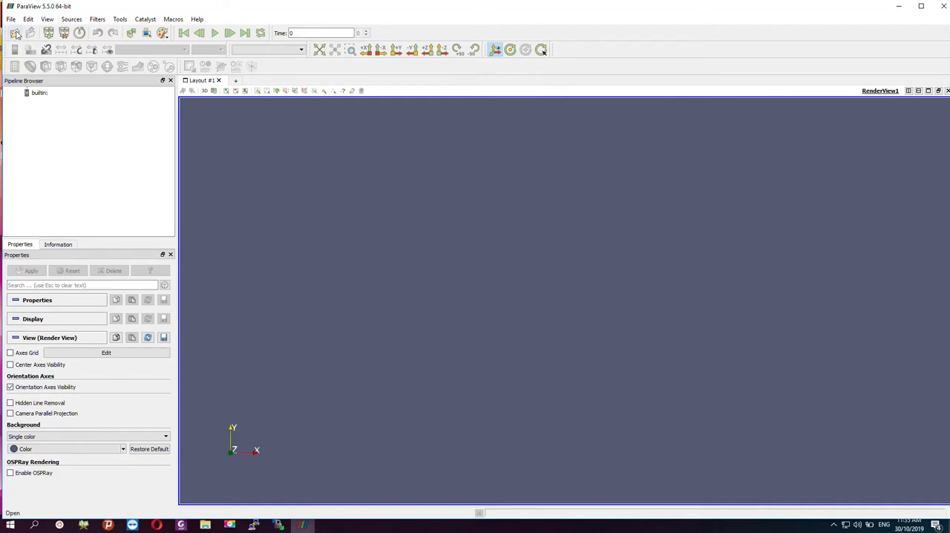
{"action": "left_click", "coordinate": [15, 33]}
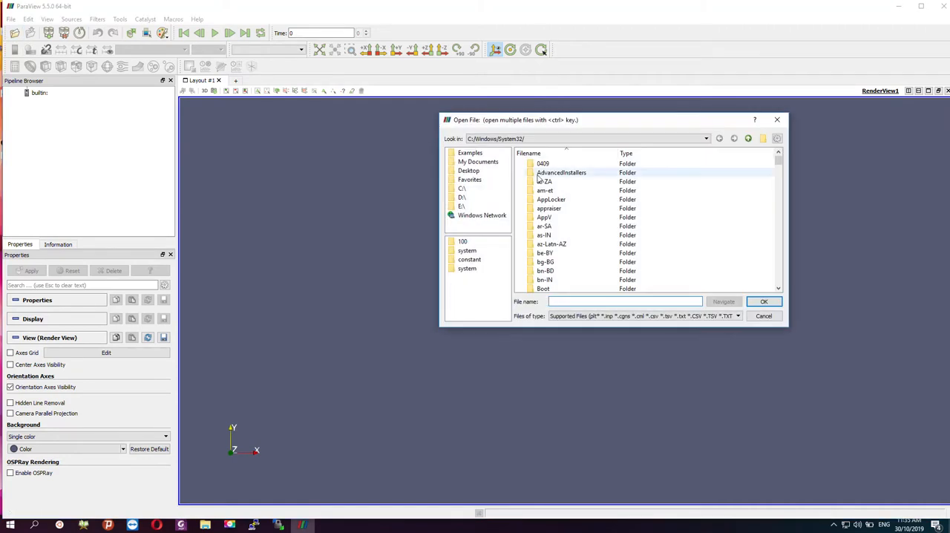
{"action": "left_click", "coordinate": [462, 197]}
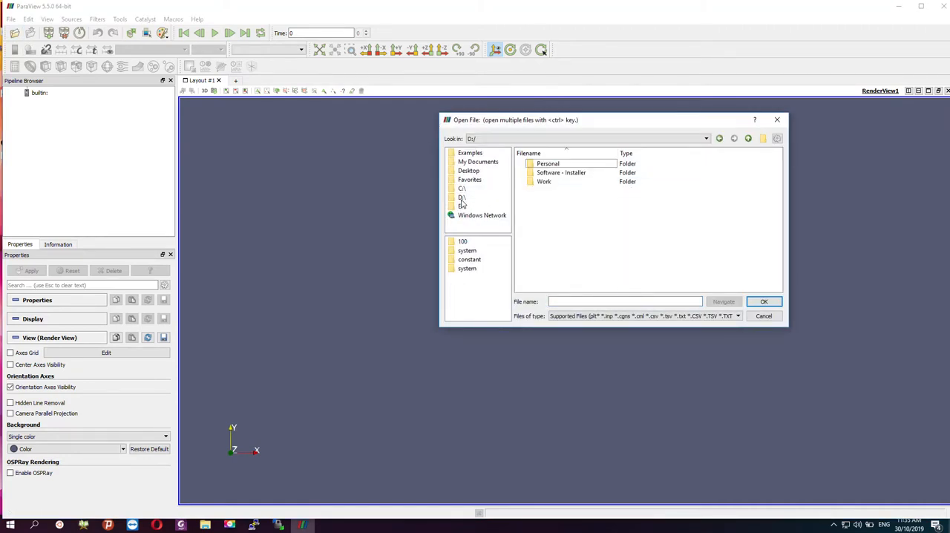
{"action": "double_click", "coordinate": [544, 181]}
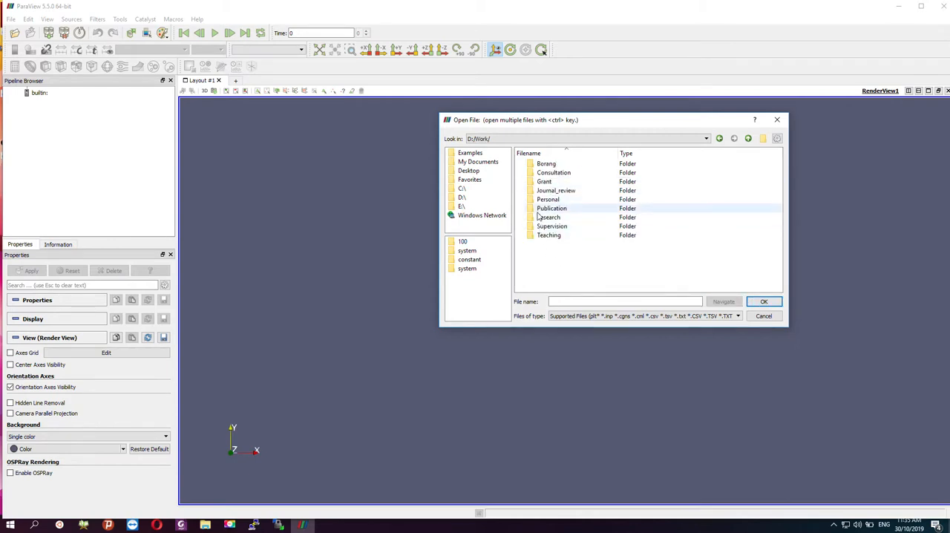
{"action": "double_click", "coordinate": [549, 217]}
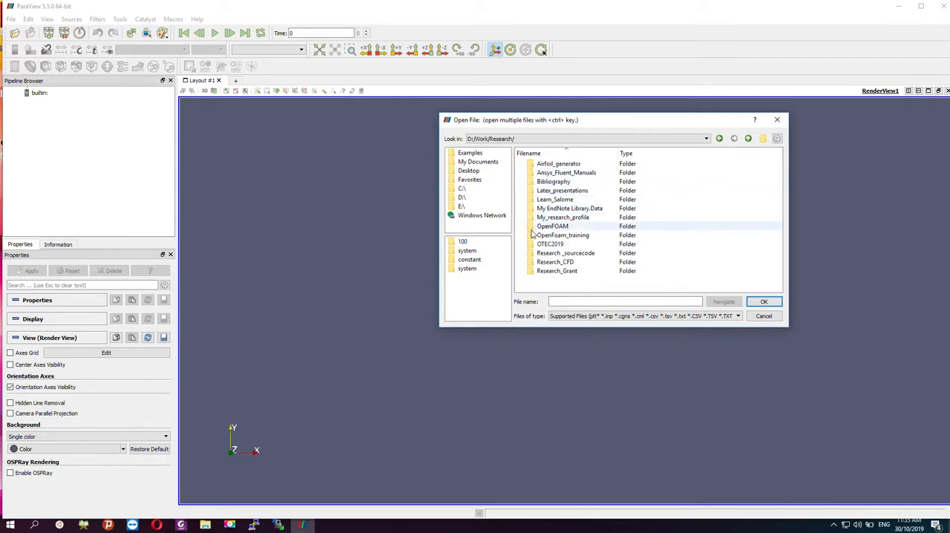
{"action": "double_click", "coordinate": [552, 225]}
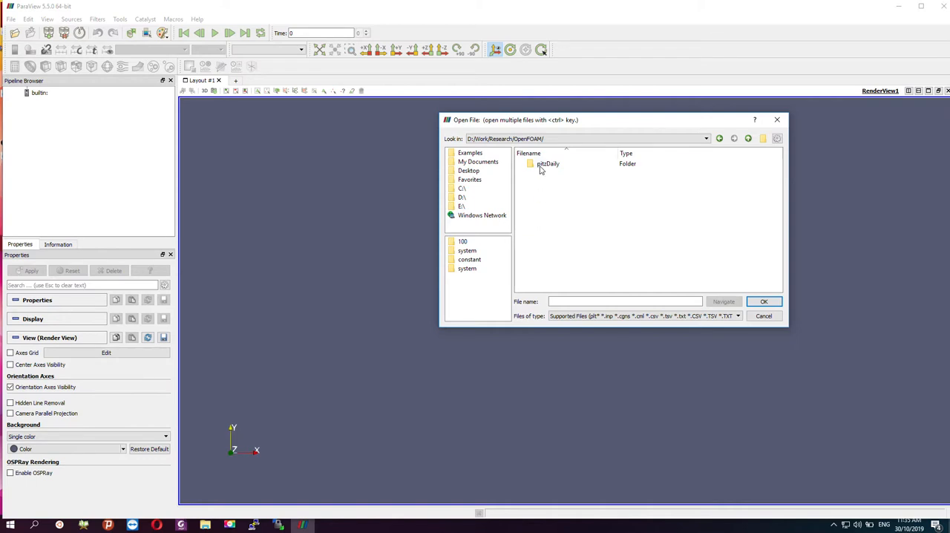
{"action": "double_click", "coordinate": [548, 163]}
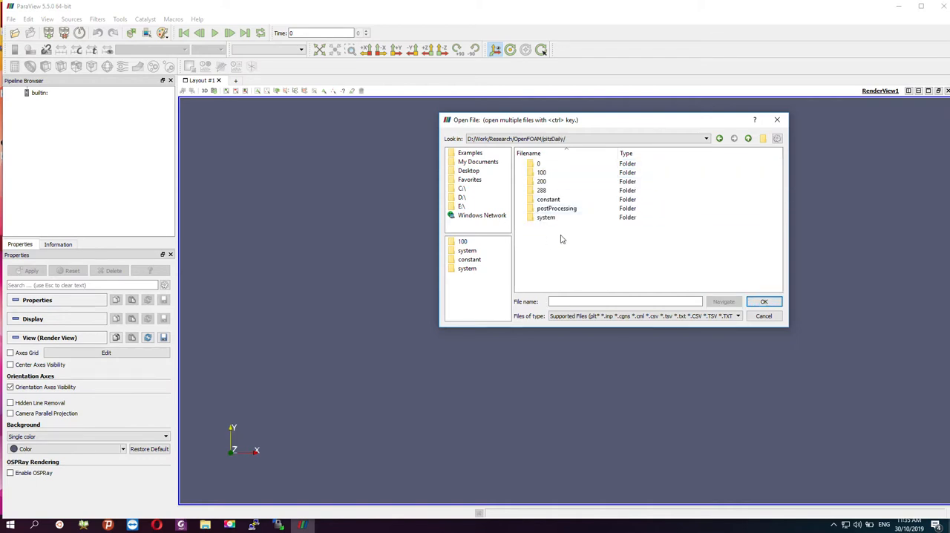
Go into postProcessing/sets/streamLines/200 and select track0_p_k.vtk rather than track0_U.vtk.
{"action": "double_click", "coordinate": [557, 207]}
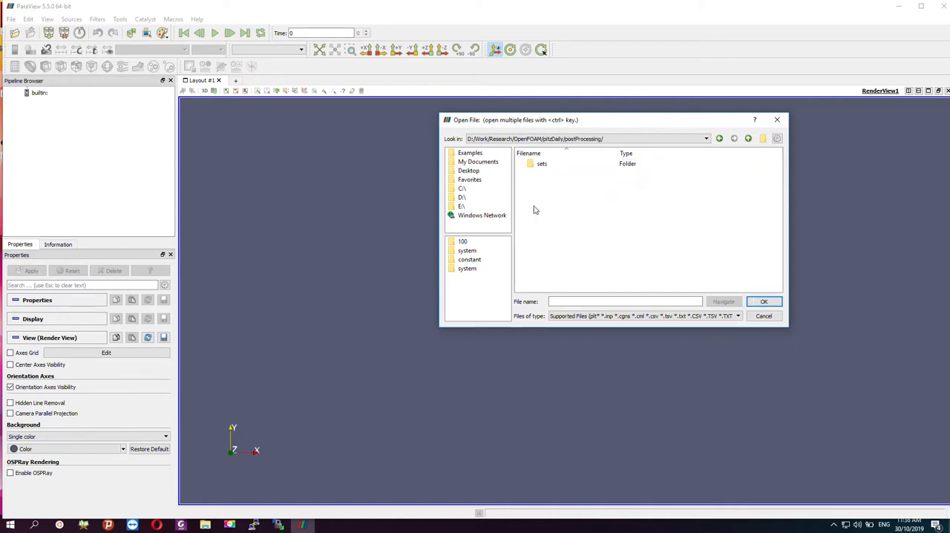
{"action": "double_click", "coordinate": [542, 164]}
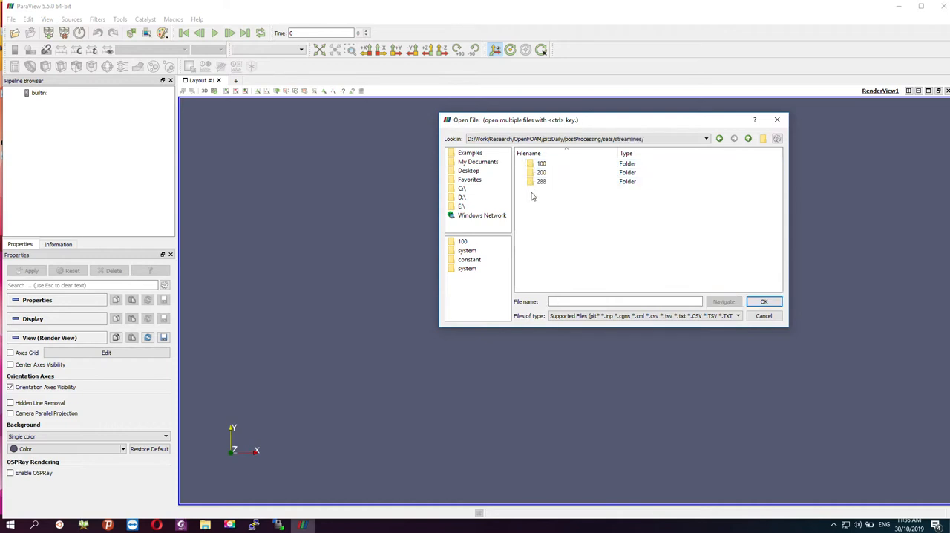
{"action": "double_click", "coordinate": [542, 181]}
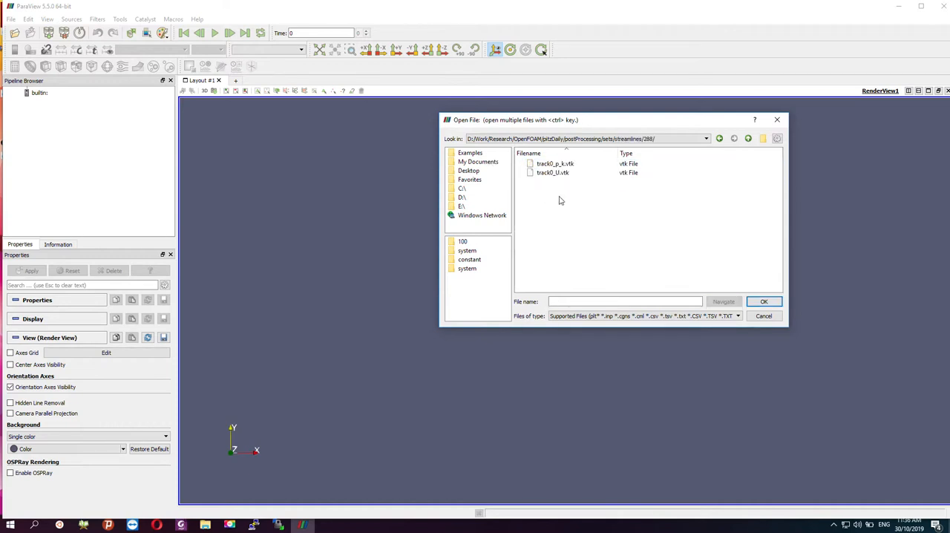
{"action": "left_click", "coordinate": [555, 163]}
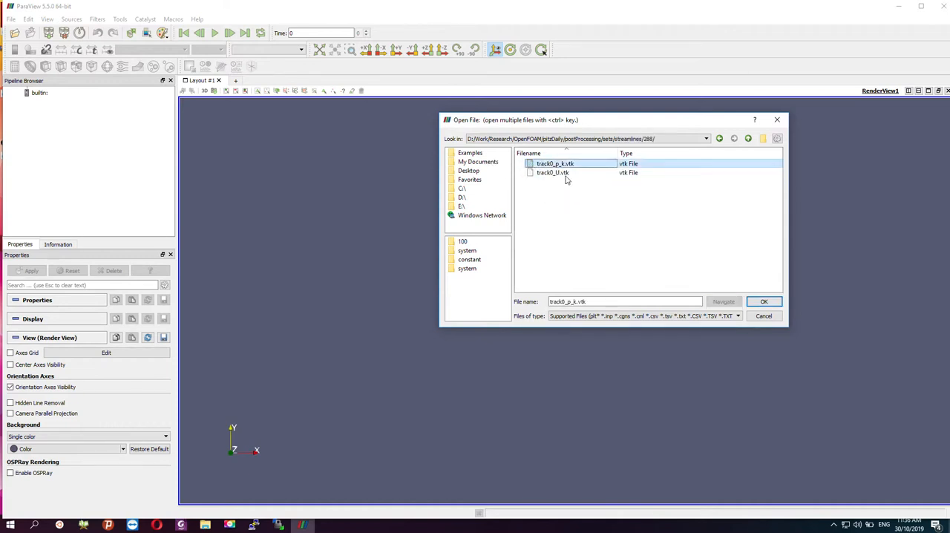
{"action": "left_click", "coordinate": [552, 172]}
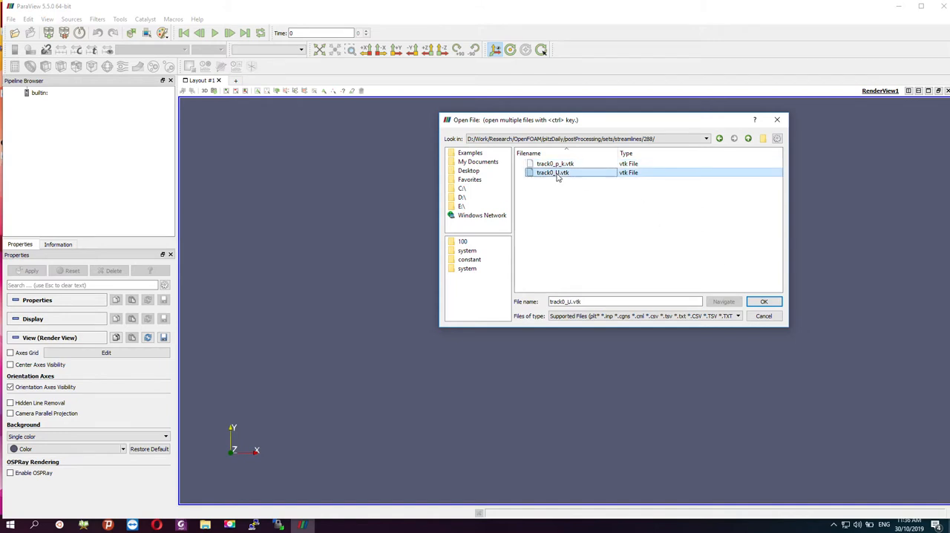
{"action": "left_click", "coordinate": [555, 164]}
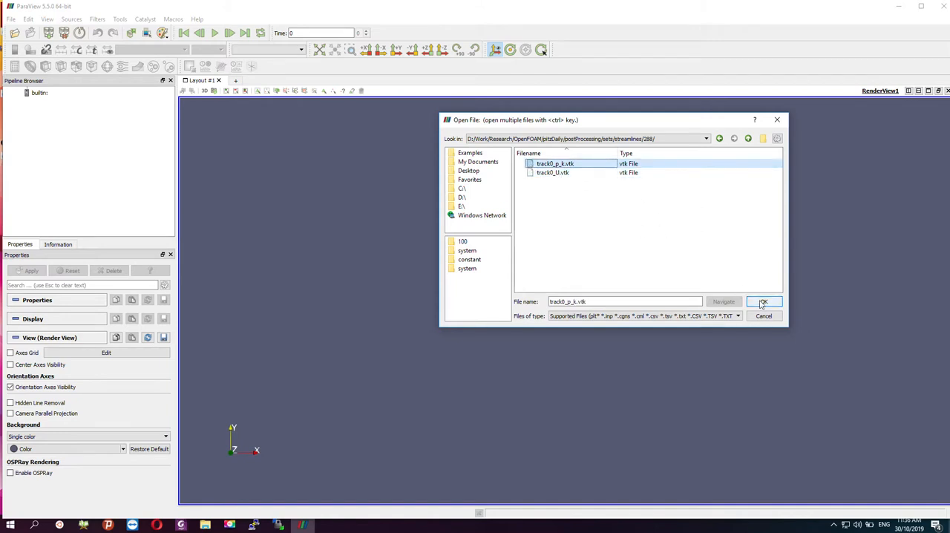
Load and apply track0_p_k.vtk, colouring the streamlines by pressure p.
{"action": "left_click", "coordinate": [763, 301]}
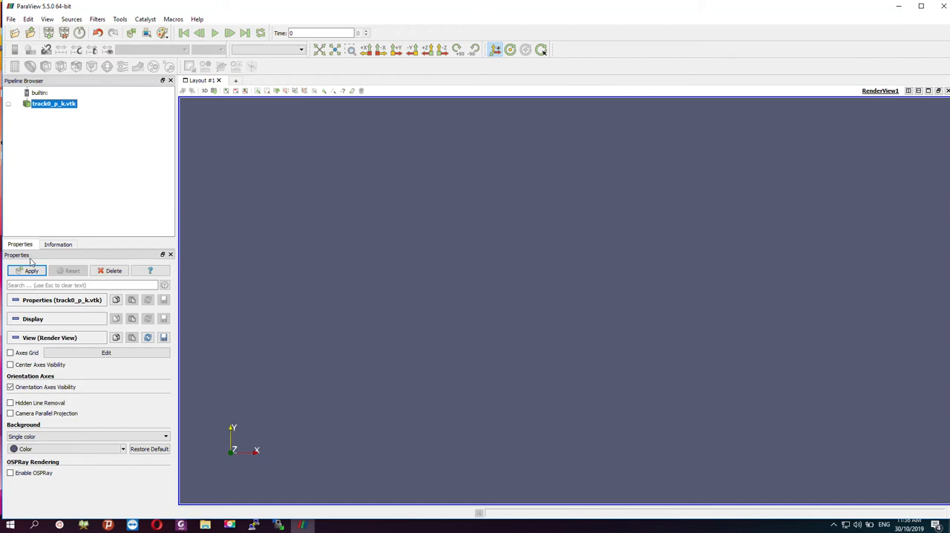
{"action": "left_click", "coordinate": [31, 270]}
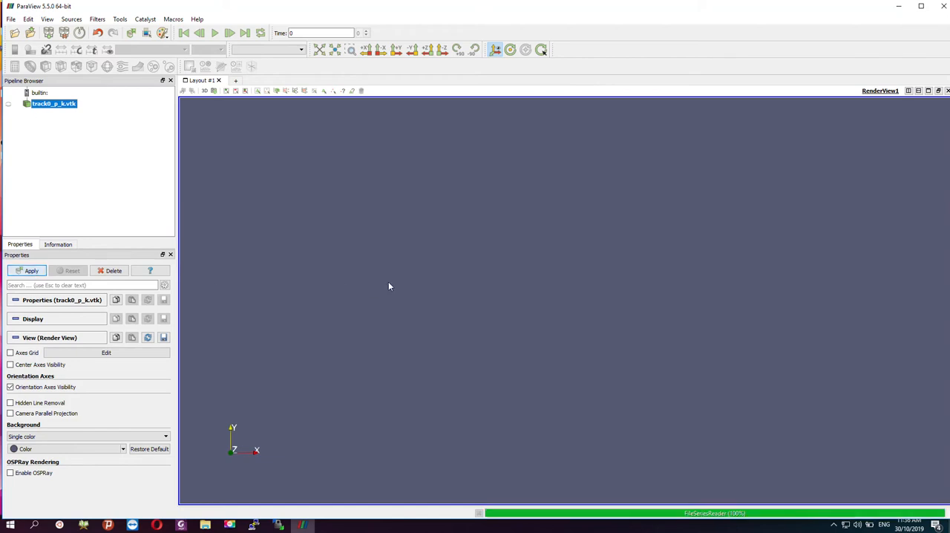
{"action": "left_click", "coordinate": [31, 270]}
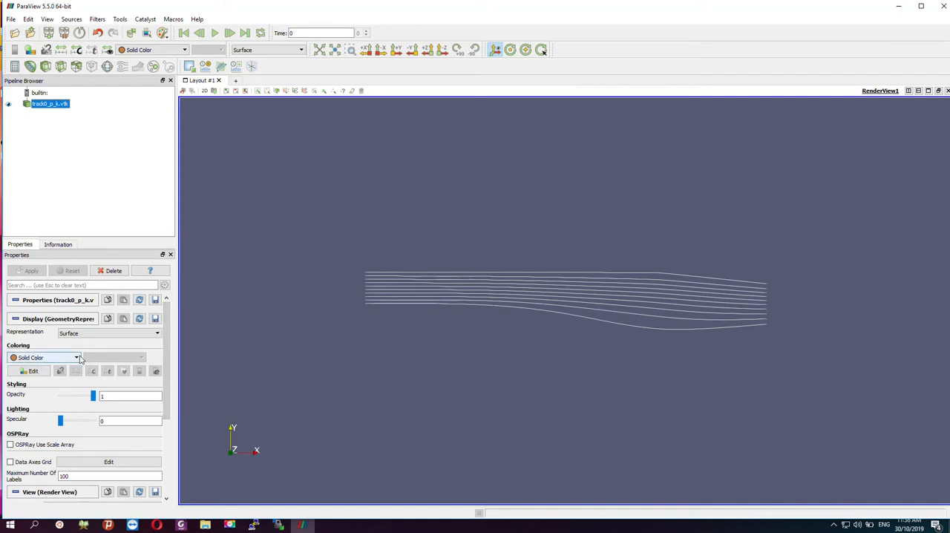
{"action": "left_click", "coordinate": [76, 356]}
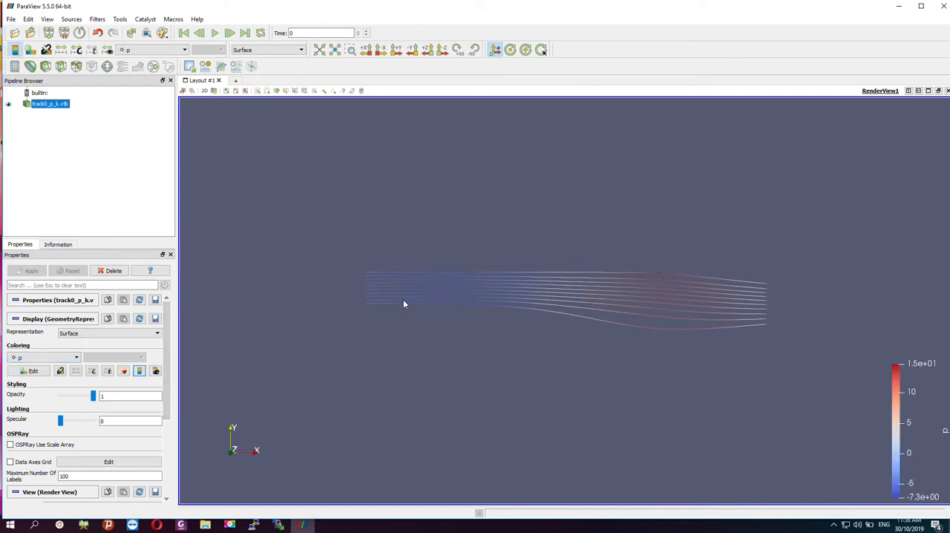
{"action": "mouse_move", "coordinate": [612, 298]}
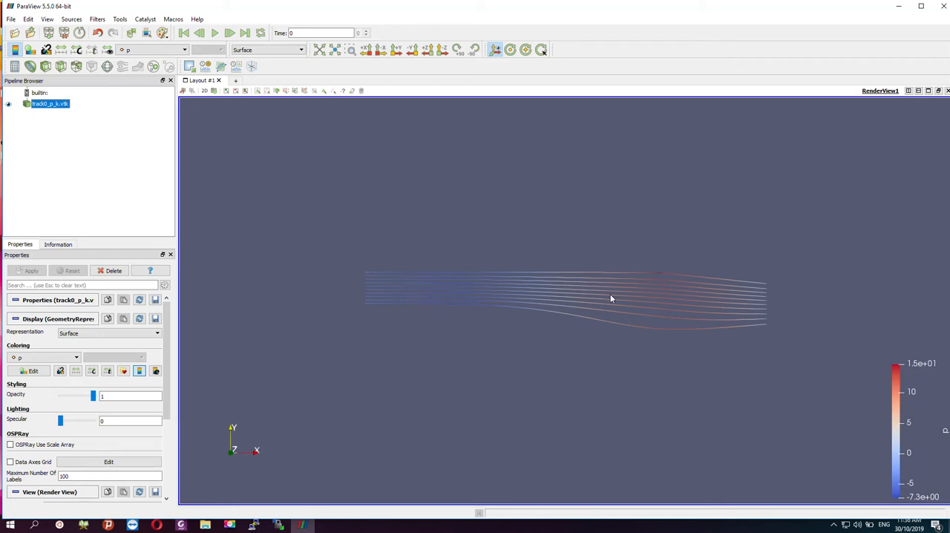
{"action": "mouse_move", "coordinate": [449, 193]}
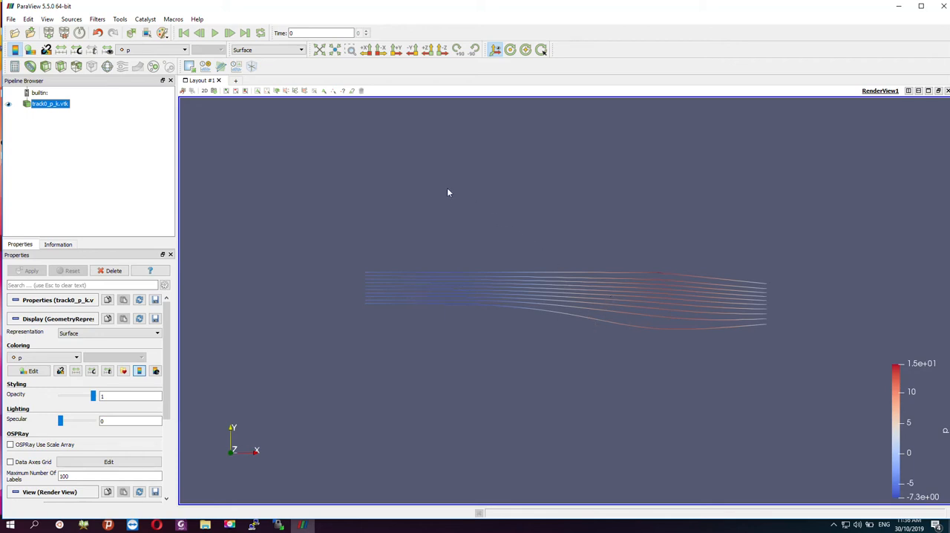
{"action": "mouse_move", "coordinate": [425, 226]}
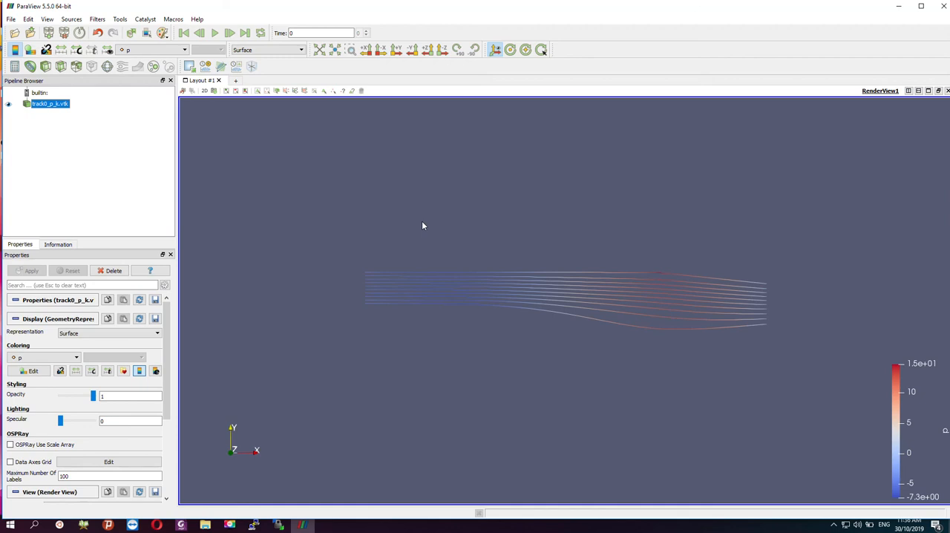
{"action": "mouse_move", "coordinate": [189, 401]}
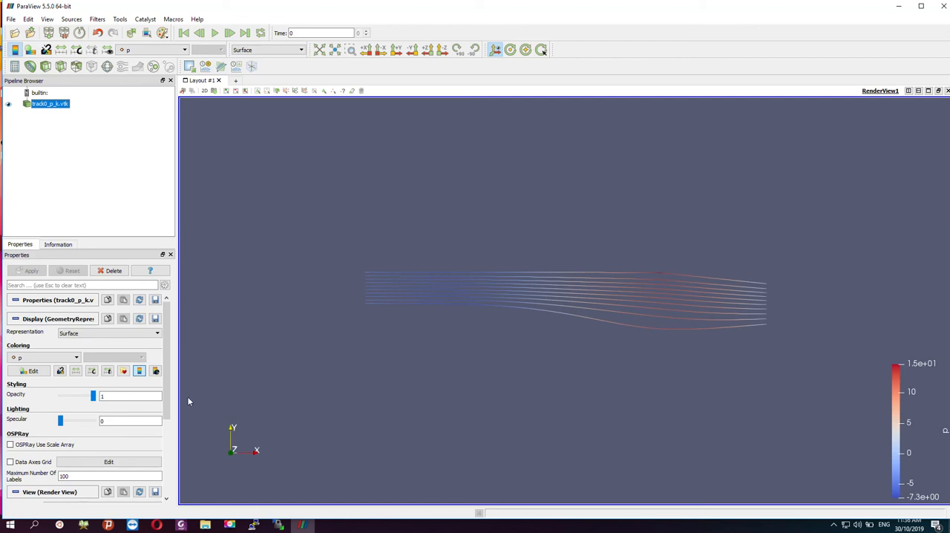
{"action": "mouse_move", "coordinate": [217, 407]}
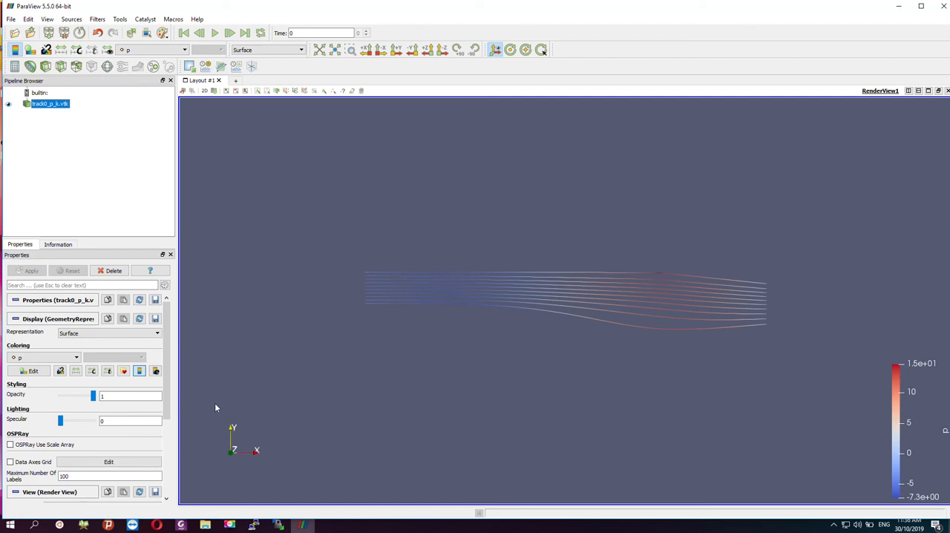